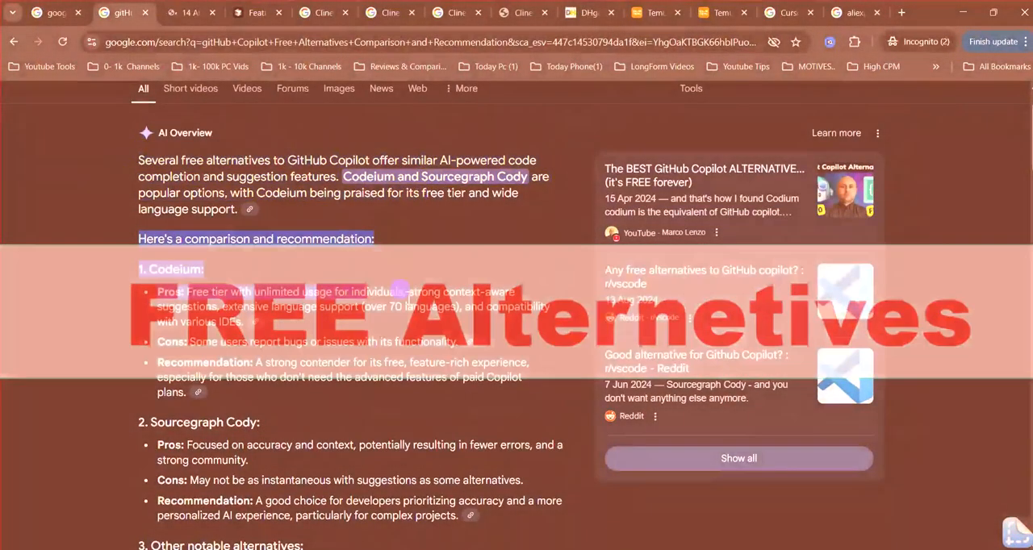
Step: Read down through the Google AI overview and the search results for free GitHub Copilot alternatives
{"action": "scroll", "scroll_direction": "down", "scroll_amount": 3}
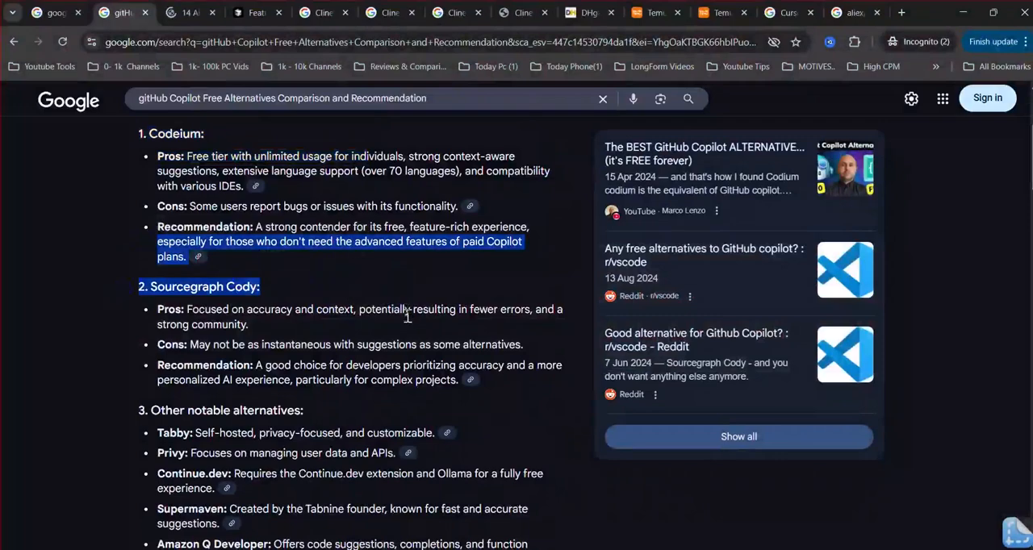
{"action": "scroll", "scroll_direction": "down", "scroll_amount": 3}
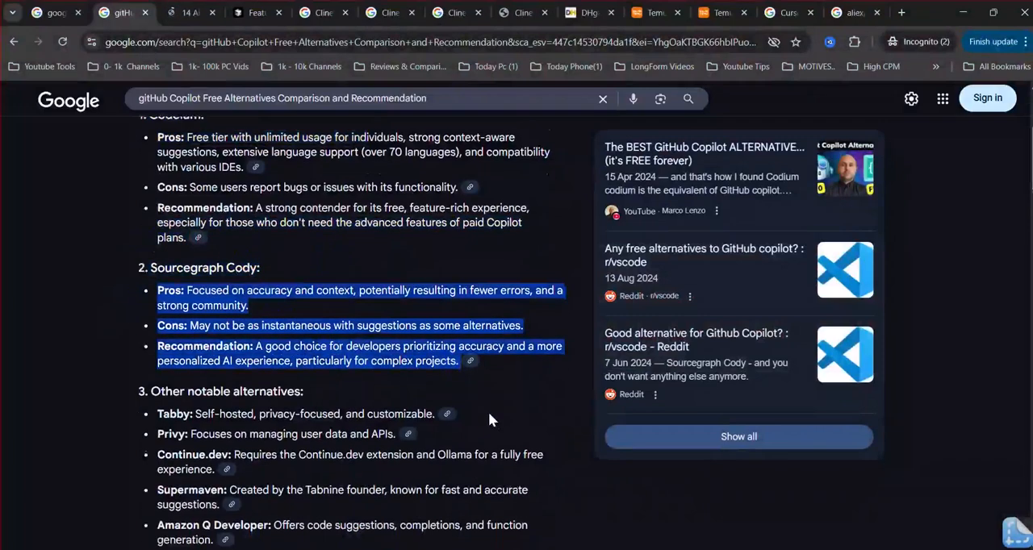
{"action": "scroll", "scroll_direction": "down", "scroll_amount": 3}
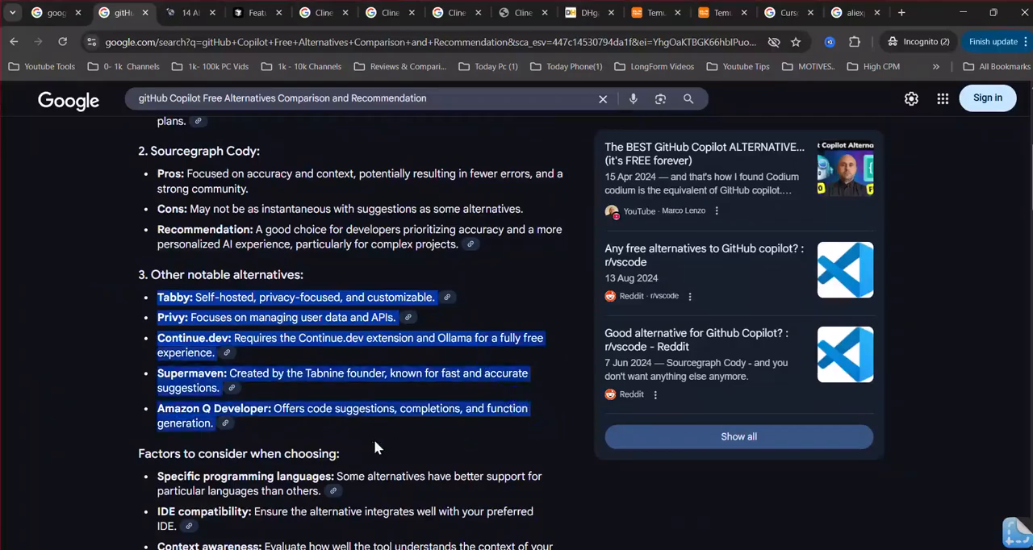
{"action": "scroll", "scroll_direction": "down", "scroll_amount": 3}
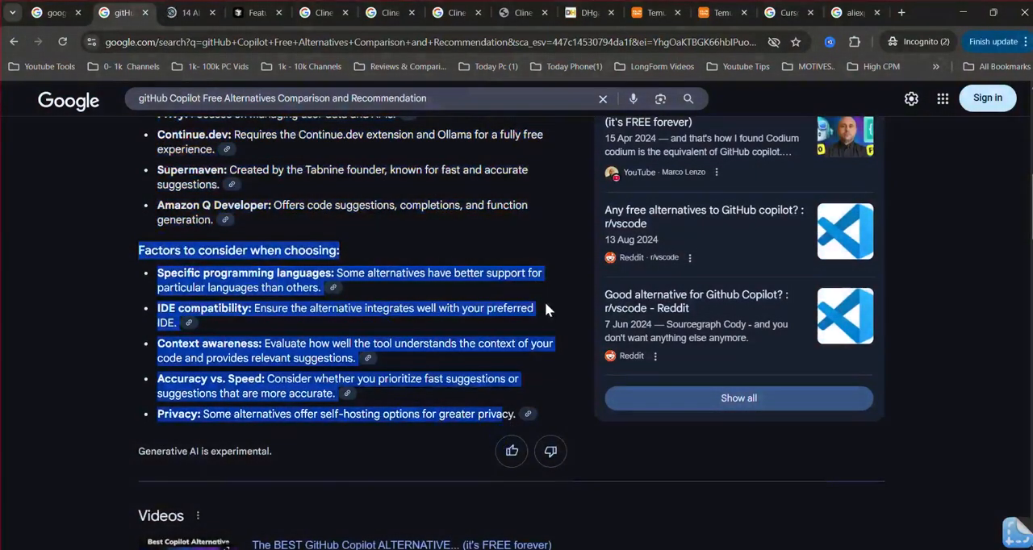
{"action": "scroll", "scroll_direction": "down", "scroll_amount": 3}
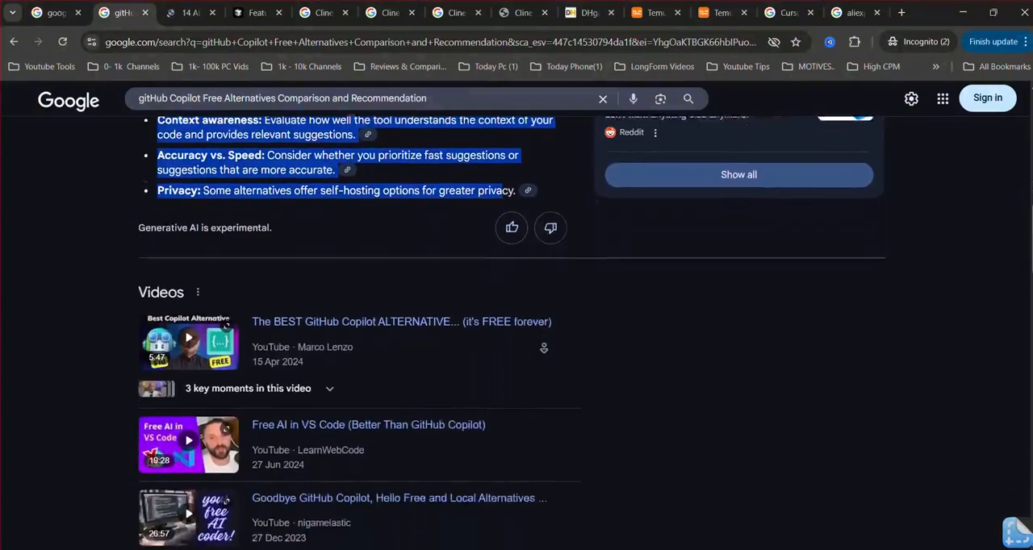
{"action": "scroll", "scroll_direction": "down", "scroll_amount": 3}
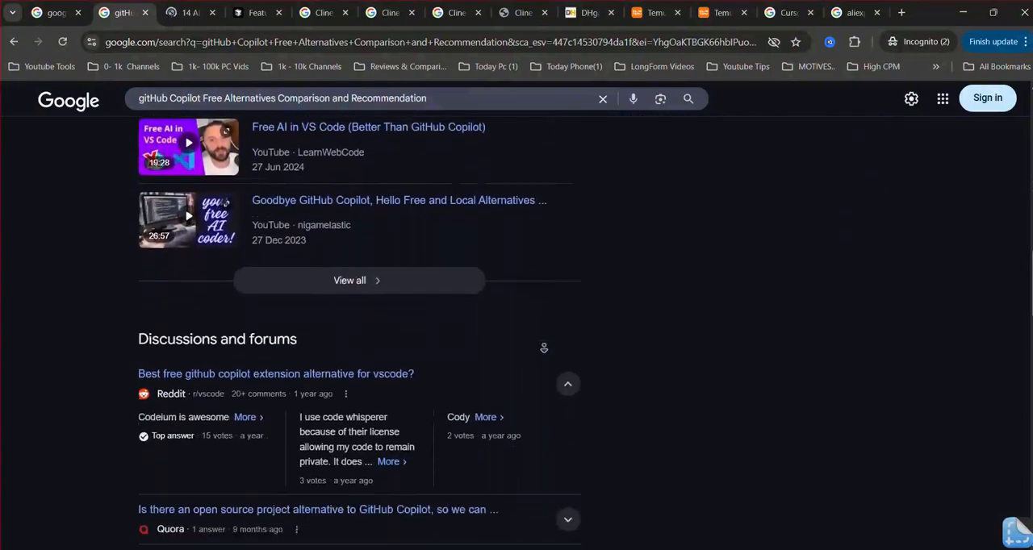
{"action": "scroll", "scroll_direction": "down", "scroll_amount": 3}
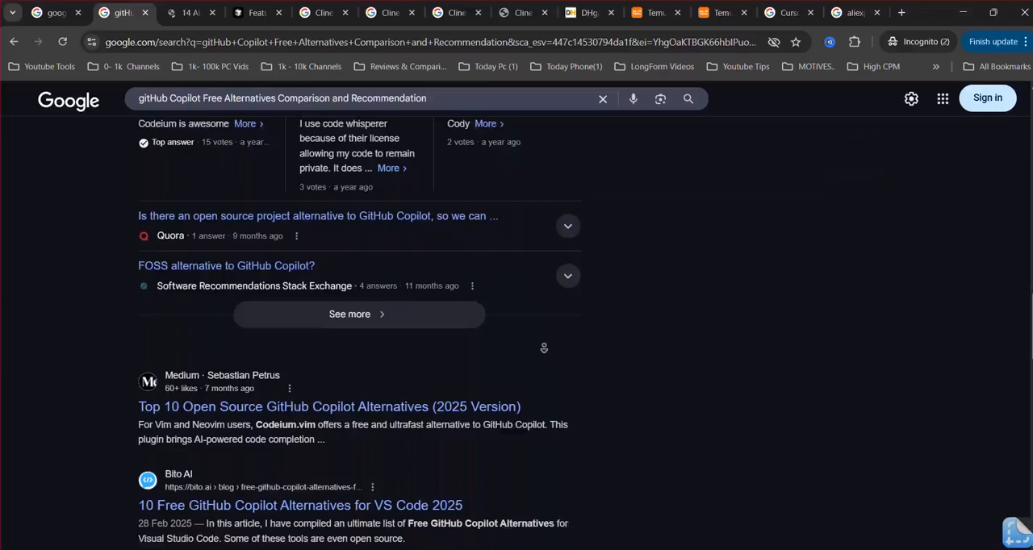
{"action": "scroll", "scroll_direction": "down", "scroll_amount": 3}
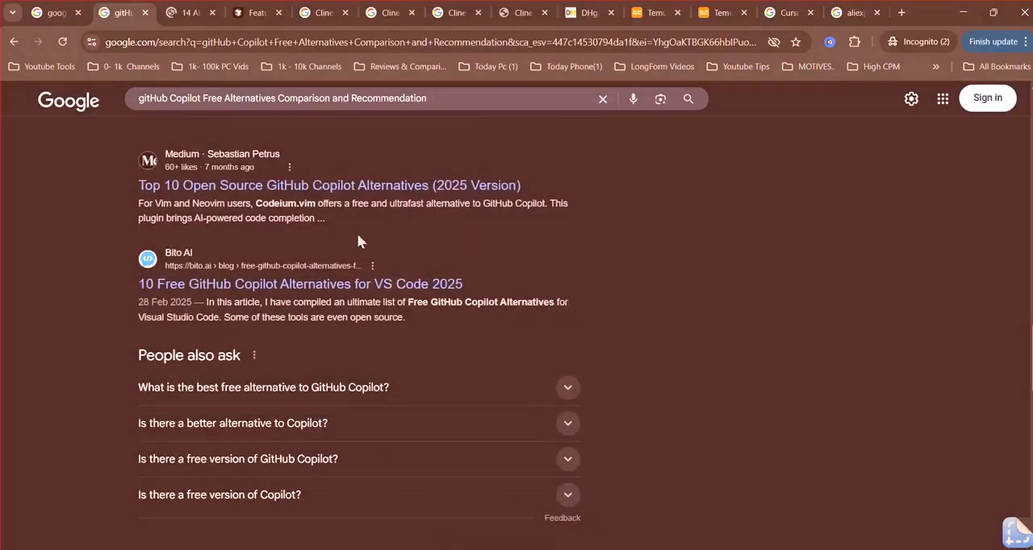
Step: Open the Medium result on open-source Copilot alternatives in a new tab
{"action": "right_click", "coordinate": [329, 184]}
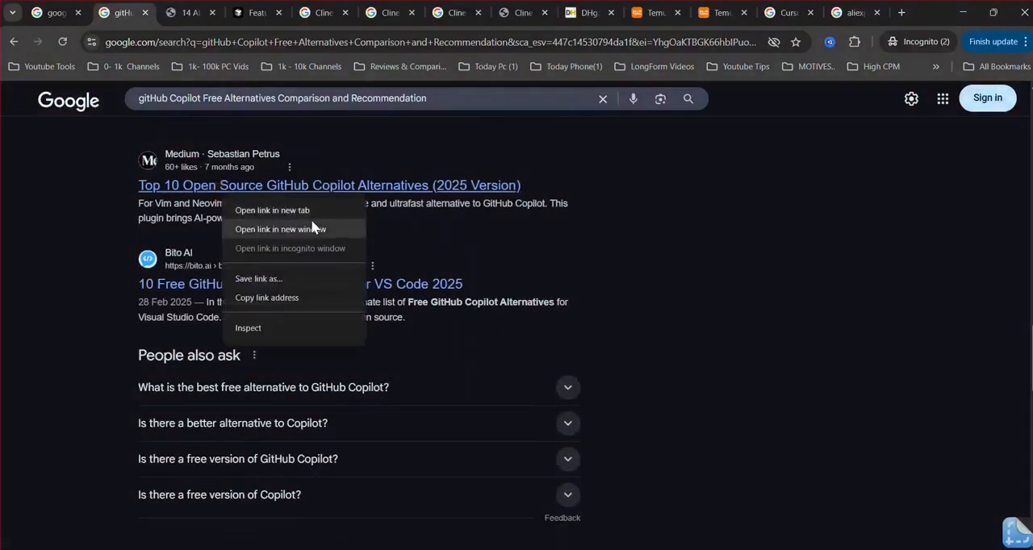
{"action": "left_click", "coordinate": [271, 210]}
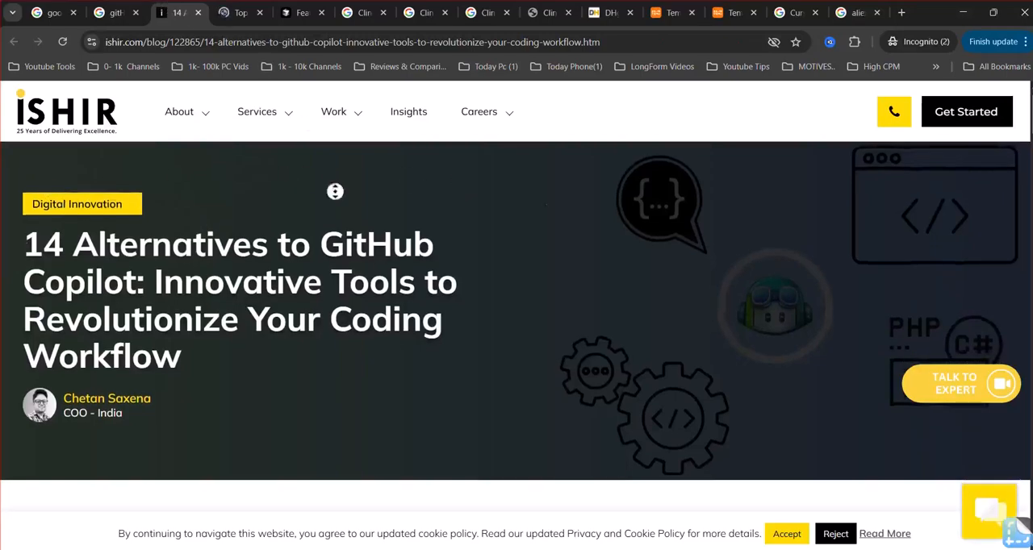
Step: Read the ISHIR article's Copilot overview and reasons for alternatives down to the Top 14 list starting with Captain Stack
{"action": "scroll", "scroll_direction": "down", "scroll_amount": 3}
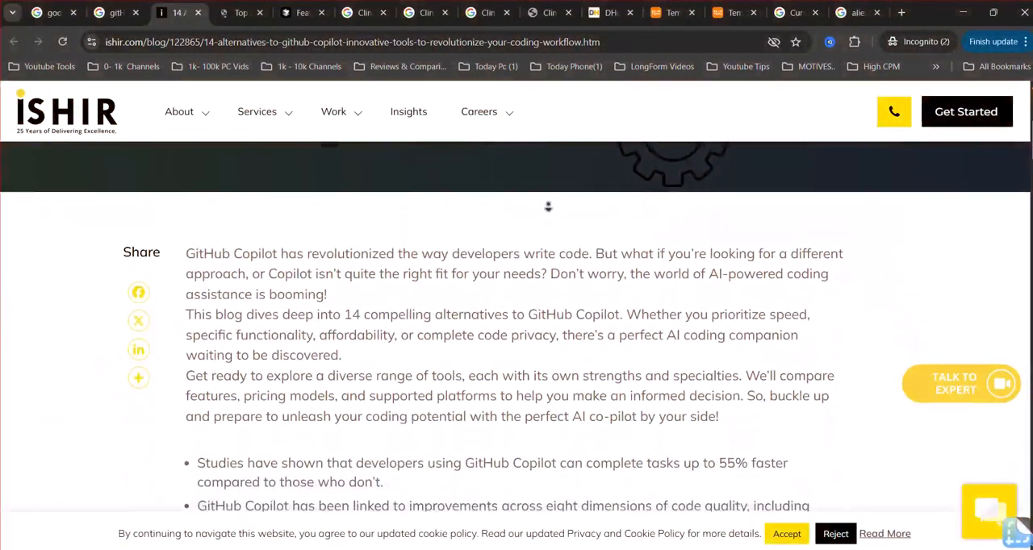
{"action": "scroll", "scroll_direction": "down", "scroll_amount": 3}
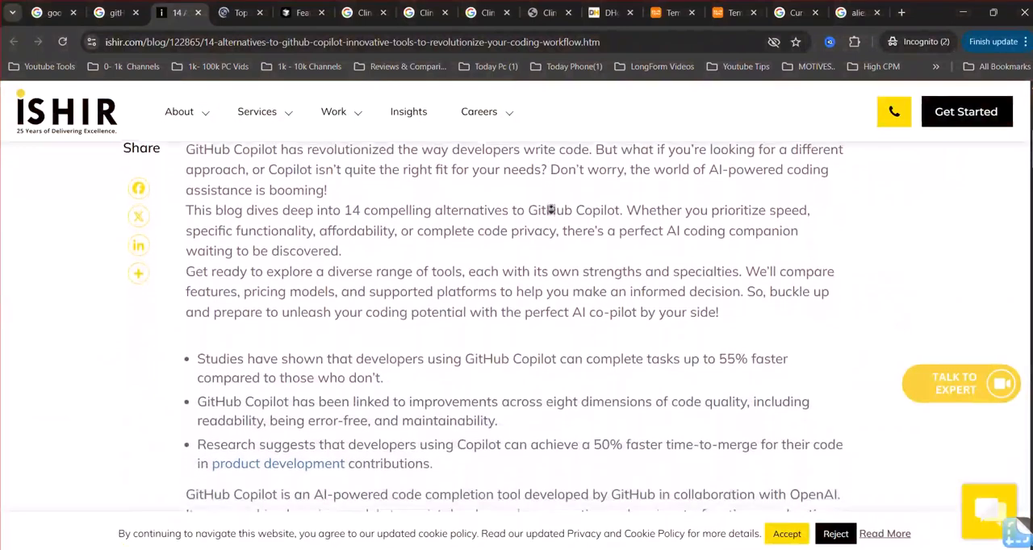
{"action": "scroll", "scroll_direction": "down", "scroll_amount": 3}
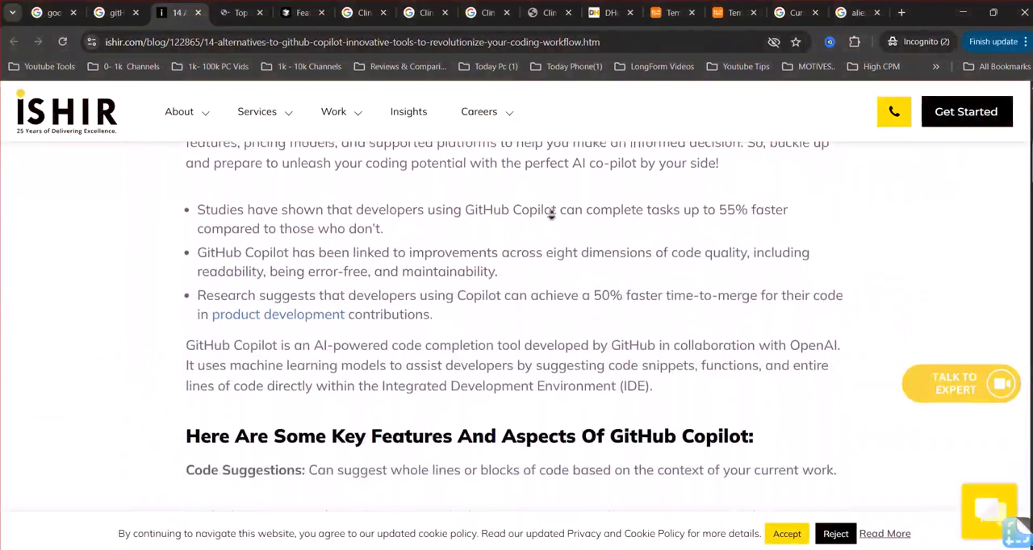
{"action": "scroll", "scroll_direction": "down", "scroll_amount": 3}
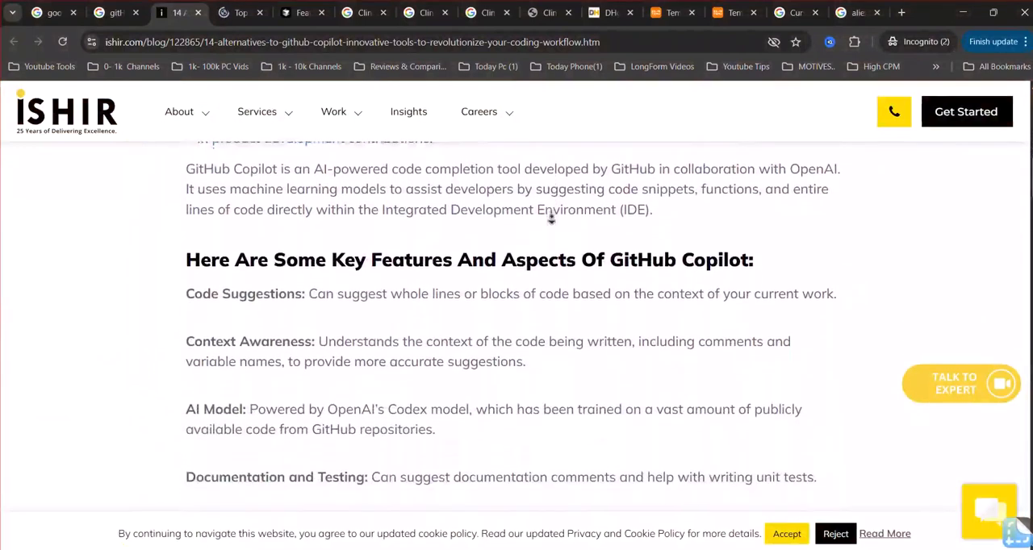
{"action": "scroll", "scroll_direction": "down", "scroll_amount": 3}
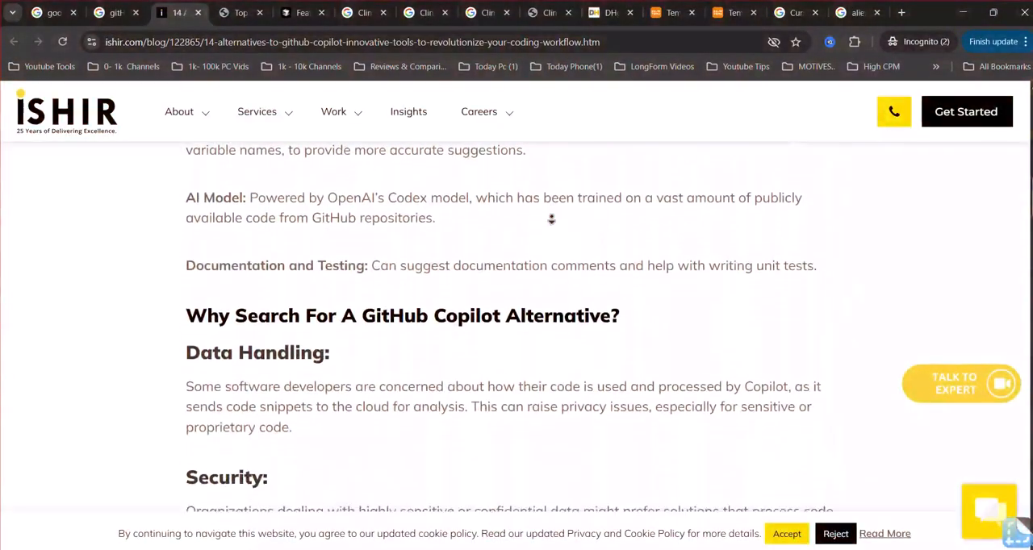
{"action": "scroll", "scroll_direction": "down", "scroll_amount": 3}
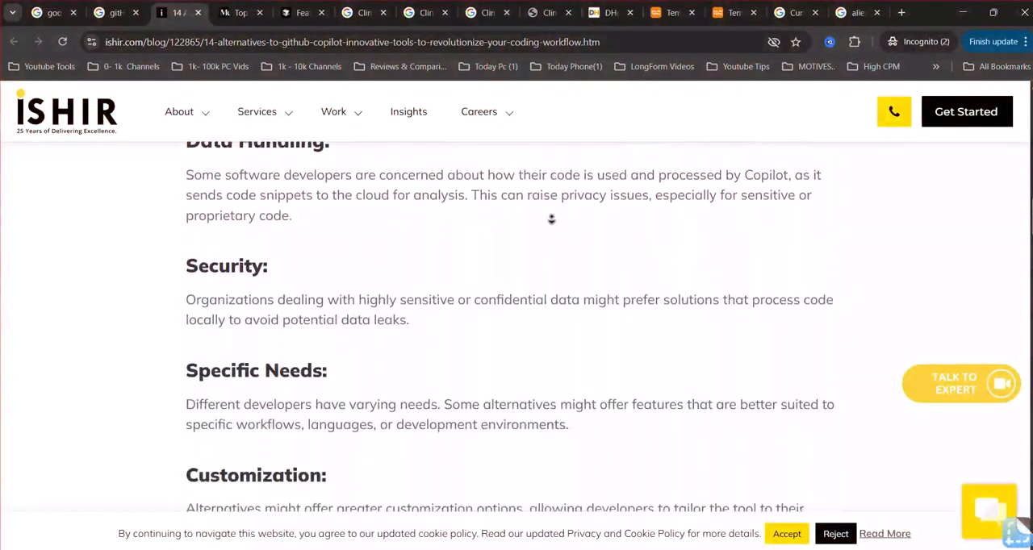
{"action": "scroll", "scroll_direction": "down", "scroll_amount": 3}
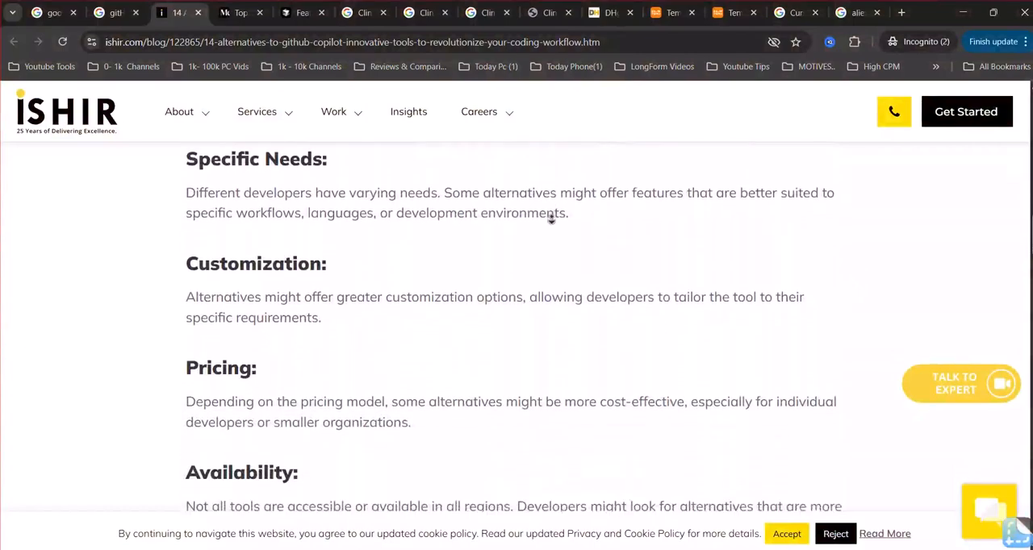
{"action": "scroll", "scroll_direction": "down", "scroll_amount": 3}
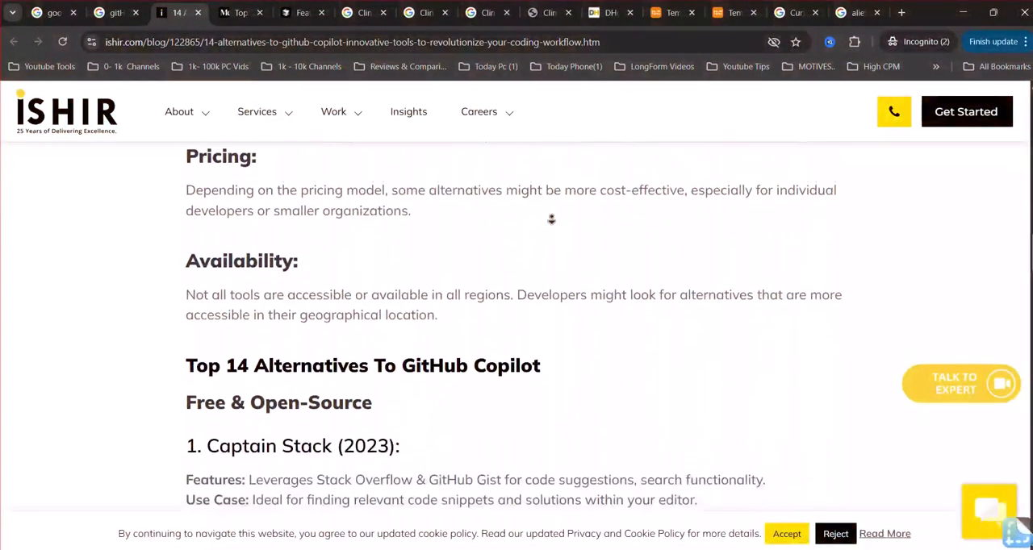
Step: Read the free open-source picks from Tabby through Blackbox, CodeGeeX and AskCodi to the Freemium & Paid heading
{"action": "scroll", "scroll_direction": "down", "scroll_amount": 3}
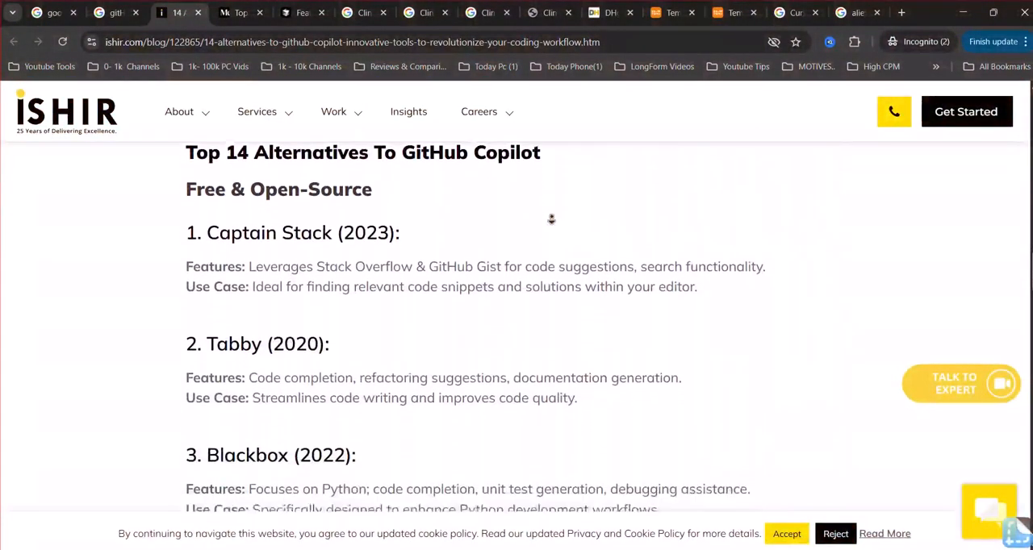
{"action": "scroll", "scroll_direction": "down", "scroll_amount": 3}
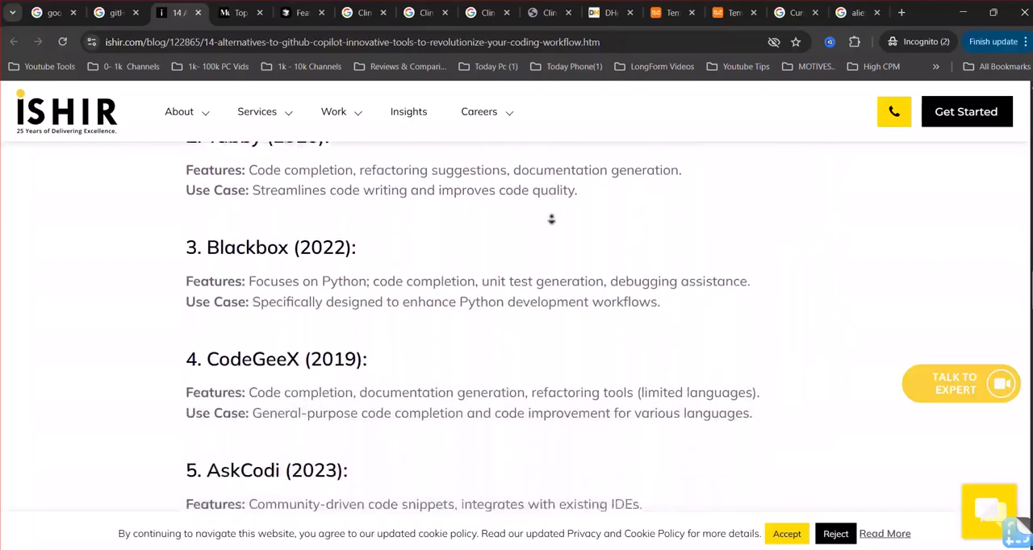
{"action": "scroll", "scroll_direction": "down", "scroll_amount": 3}
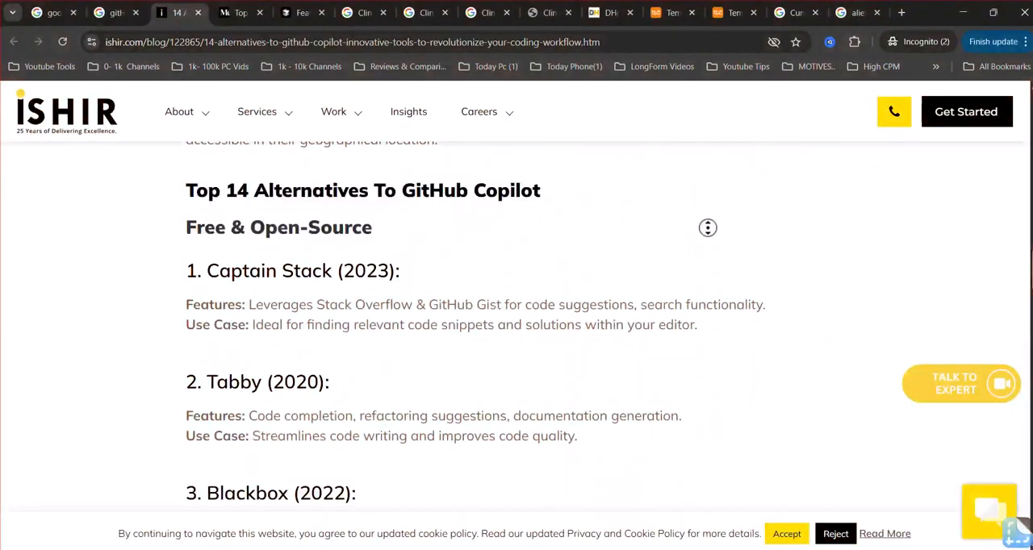
{"action": "scroll", "scroll_direction": "down", "scroll_amount": 3}
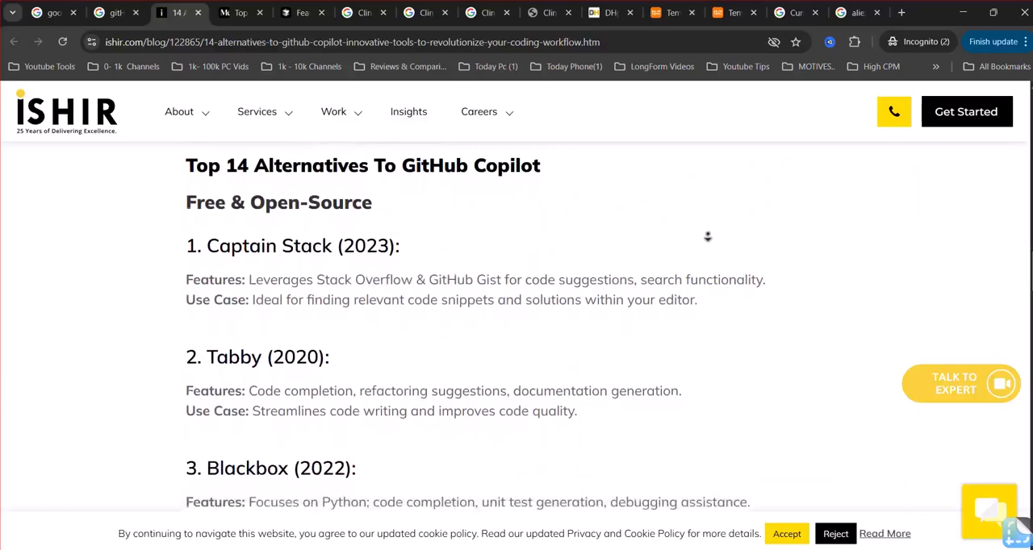
{"action": "scroll", "scroll_direction": "down", "scroll_amount": 3}
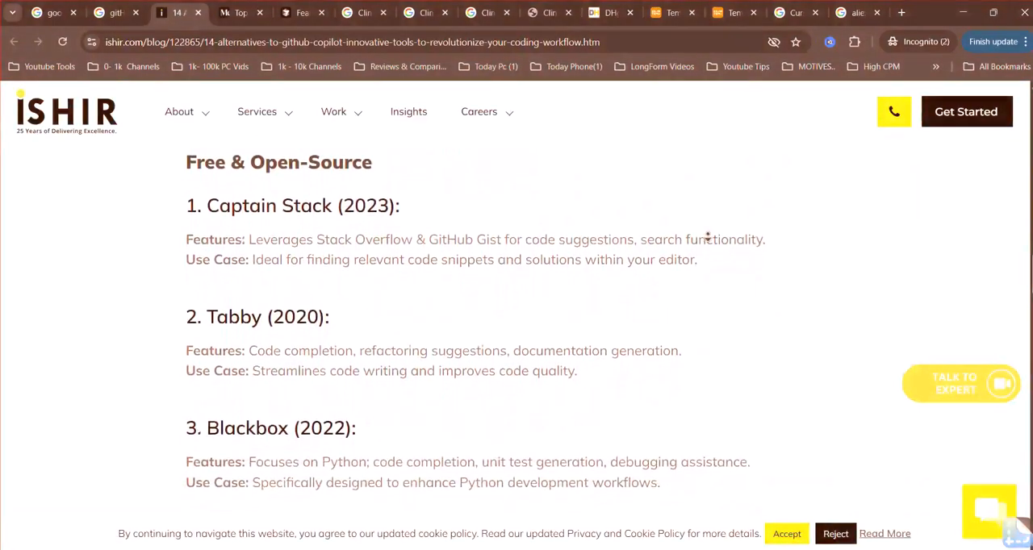
{"action": "scroll", "scroll_direction": "down", "scroll_amount": 3}
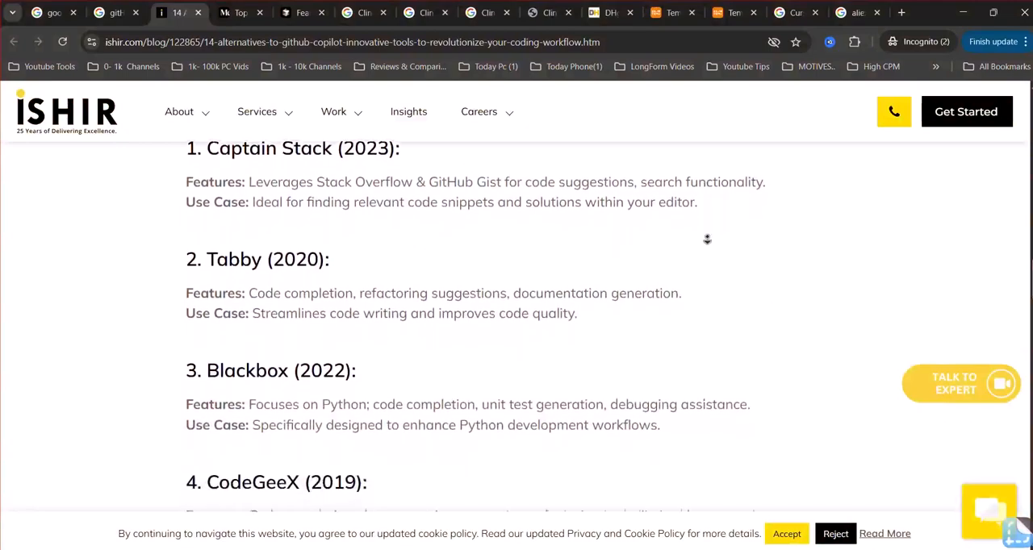
{"action": "scroll", "scroll_direction": "down", "scroll_amount": 3}
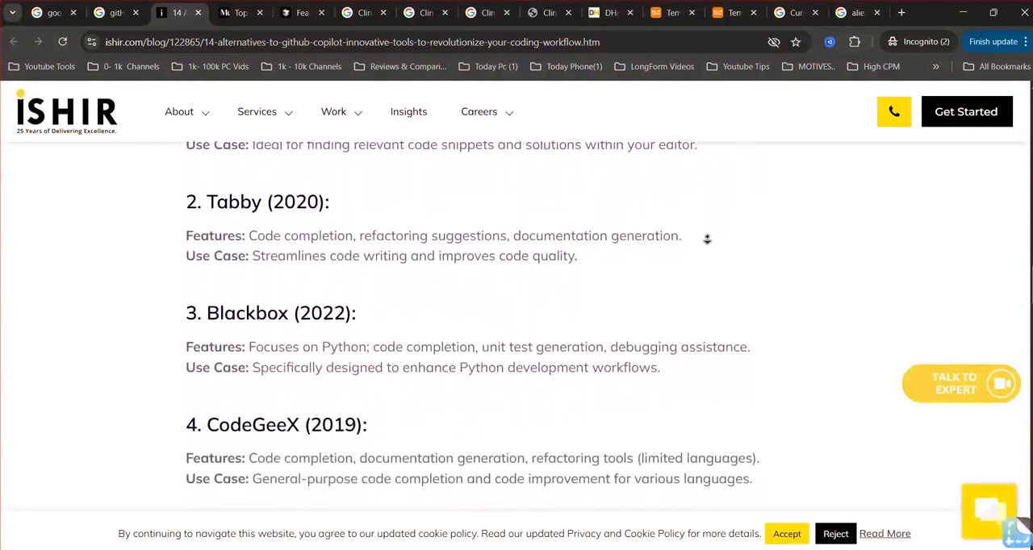
{"action": "scroll", "scroll_direction": "down", "scroll_amount": 3}
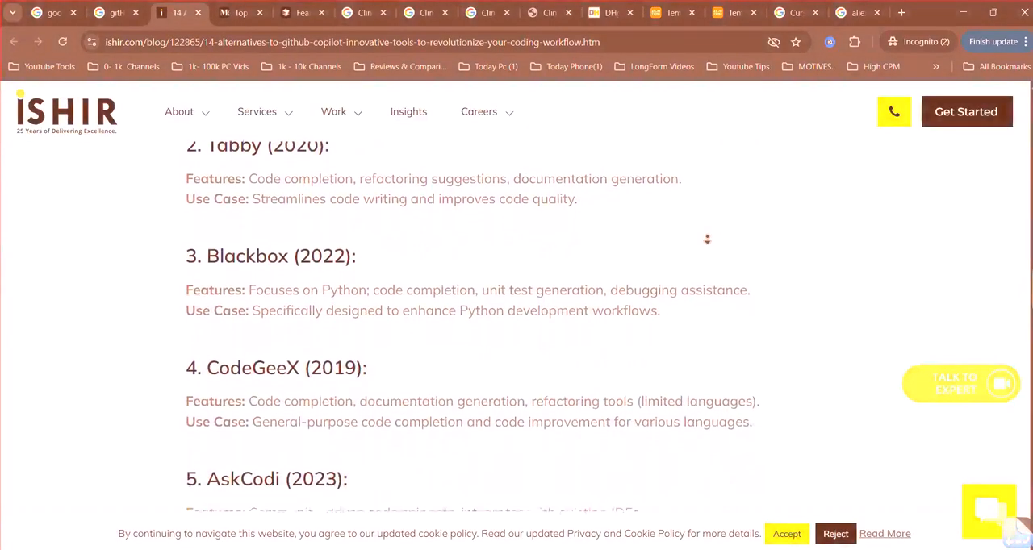
{"action": "scroll", "scroll_direction": "down", "scroll_amount": 3}
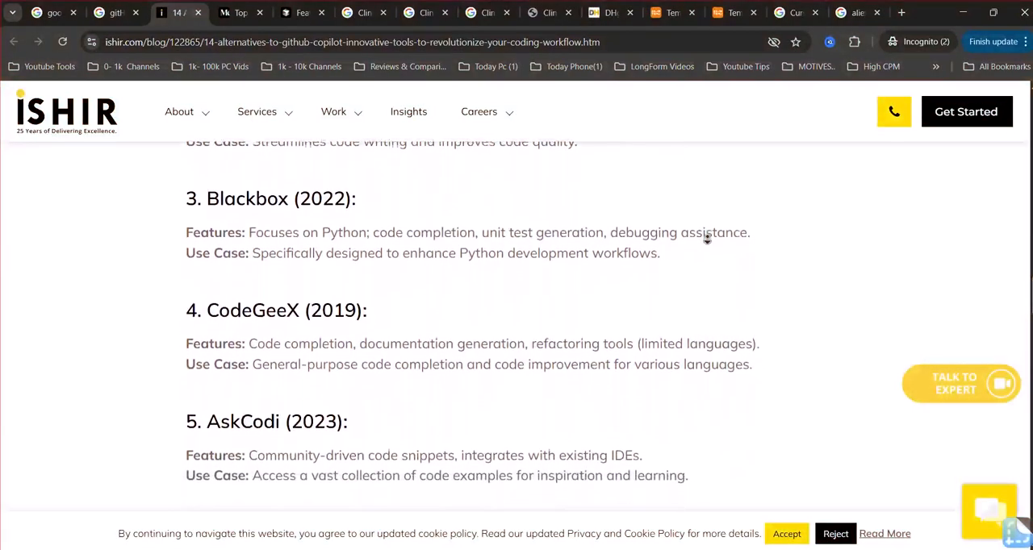
{"action": "scroll", "scroll_direction": "down", "scroll_amount": 3}
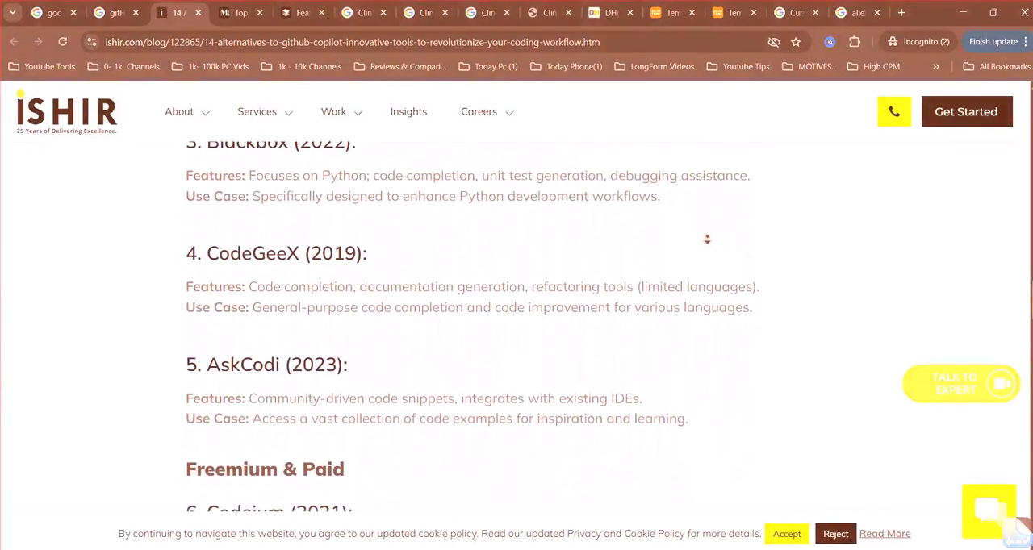
Step: Read the freemium and paid picks Codeium, Tabnine, Amazon Code Whisperer, Cody and Copilot.Live to the Paid Only heading
{"action": "scroll", "scroll_direction": "down", "scroll_amount": 3}
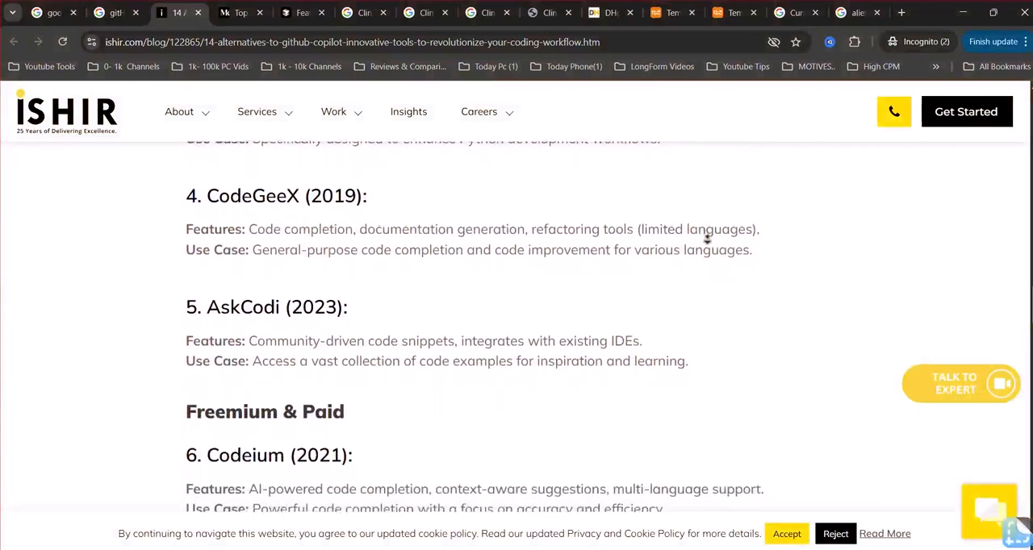
{"action": "scroll", "scroll_direction": "down", "scroll_amount": 3}
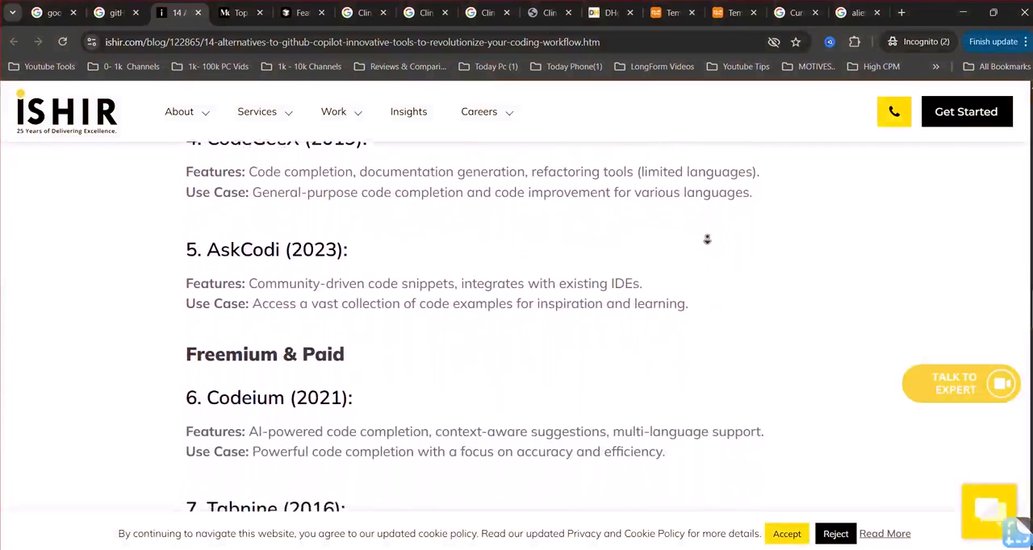
{"action": "scroll", "scroll_direction": "down", "scroll_amount": 3}
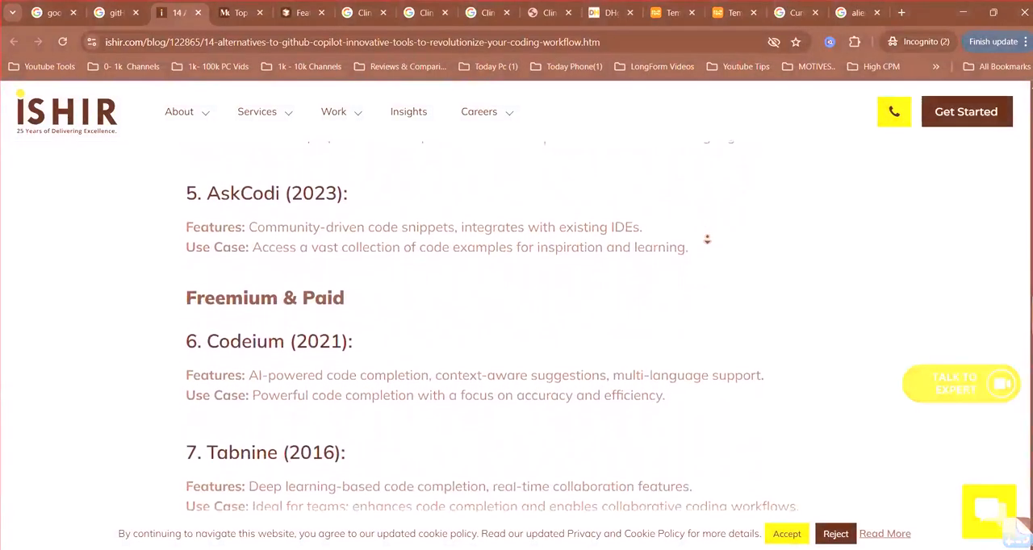
{"action": "scroll", "scroll_direction": "down", "scroll_amount": 3}
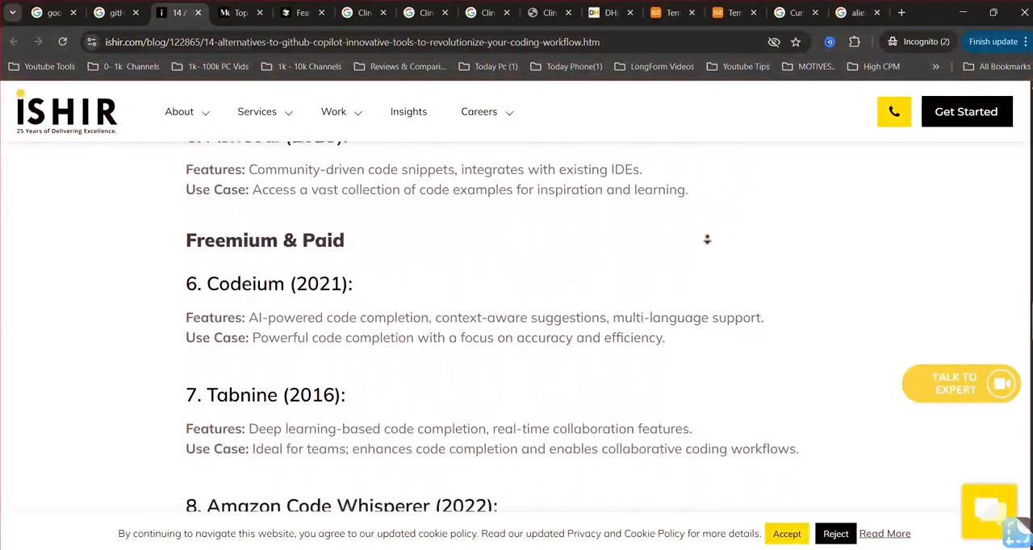
{"action": "scroll", "scroll_direction": "down", "scroll_amount": 3}
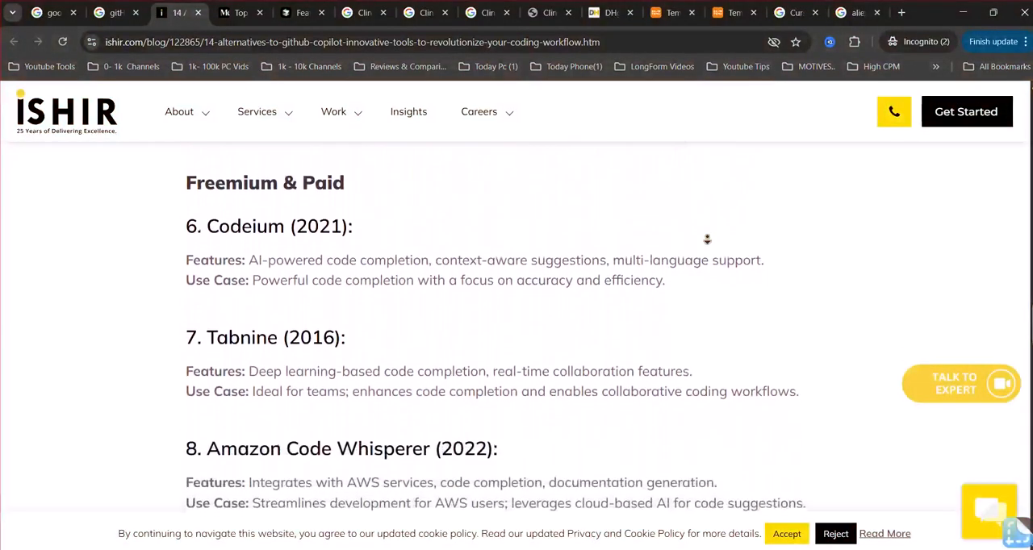
{"action": "scroll", "scroll_direction": "down", "scroll_amount": 3}
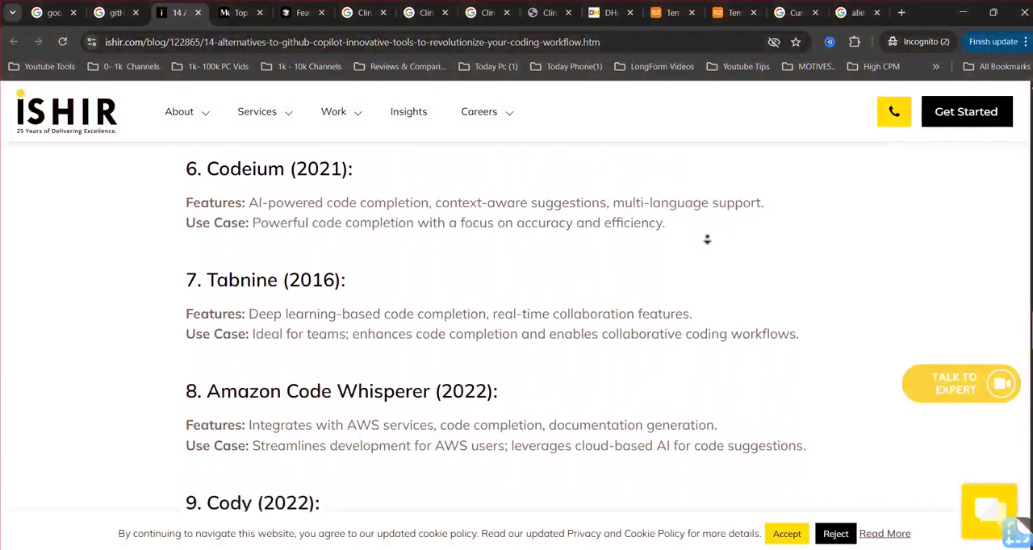
{"action": "scroll", "scroll_direction": "down", "scroll_amount": 3}
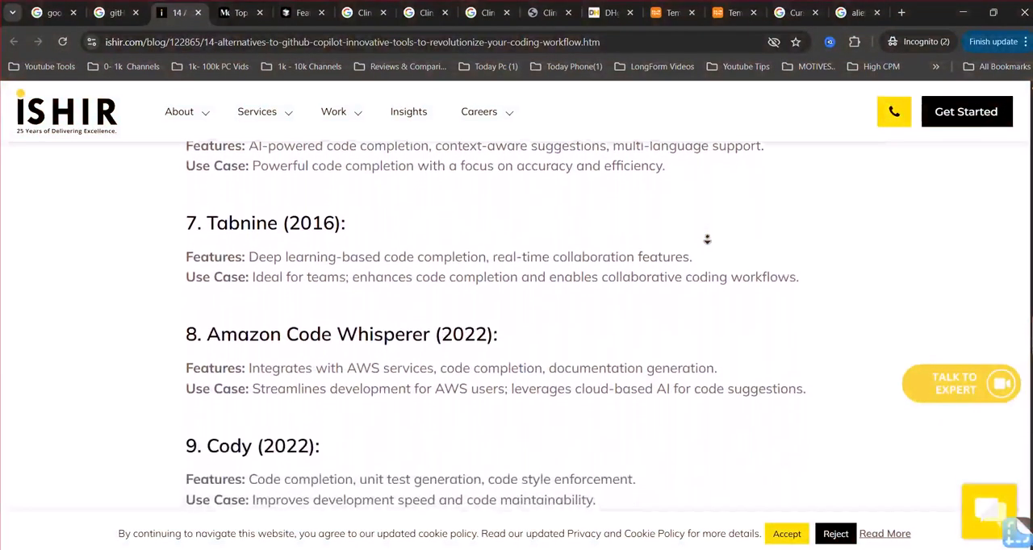
{"action": "scroll", "scroll_direction": "down", "scroll_amount": 3}
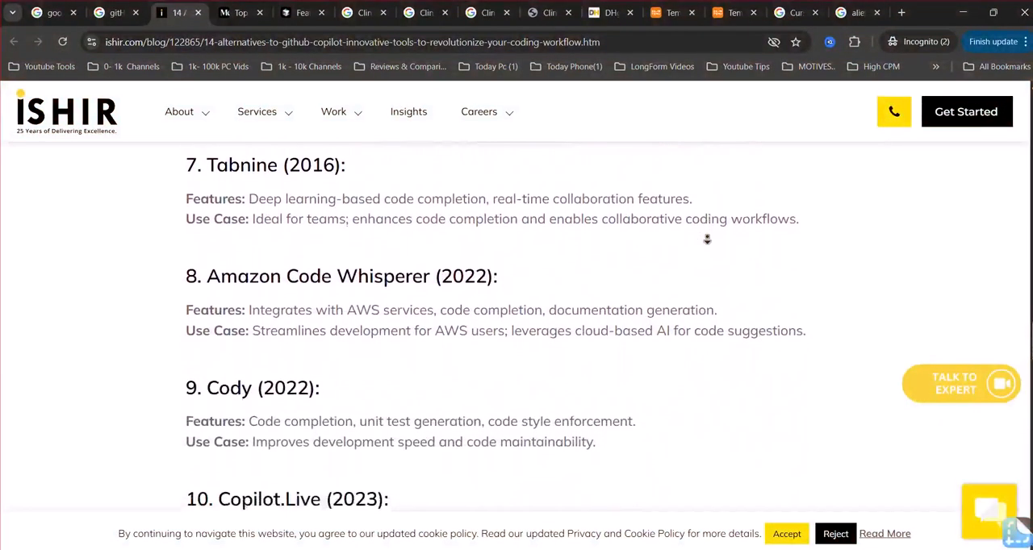
{"action": "scroll", "scroll_direction": "down", "scroll_amount": 3}
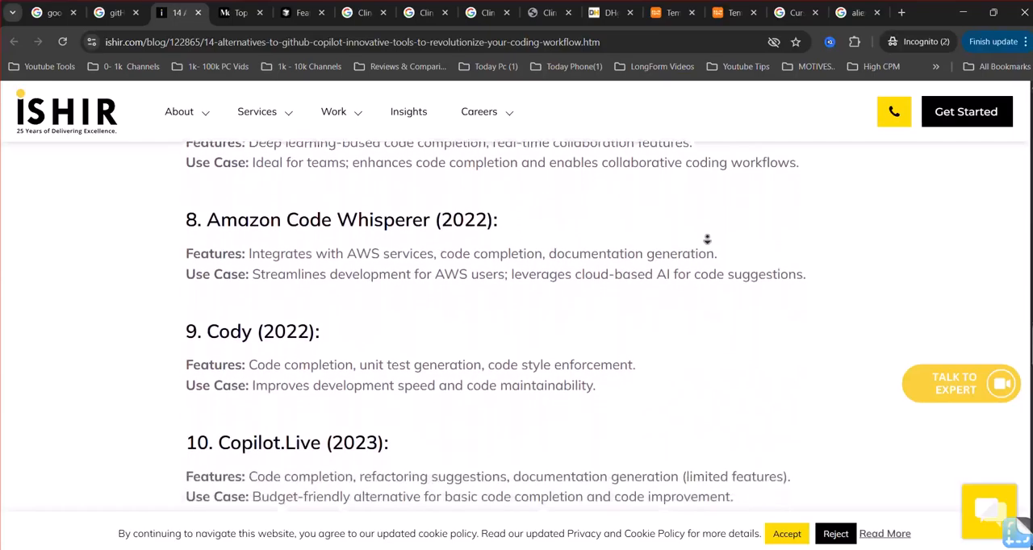
{"action": "scroll", "scroll_direction": "down", "scroll_amount": 3}
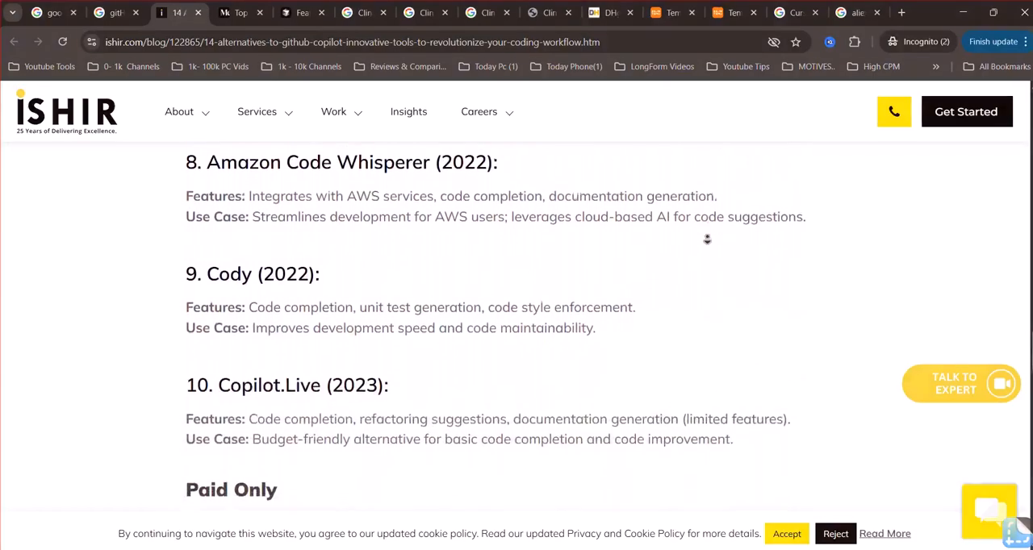
Step: Read the paid-only picks IntelliCode, YouCompleteMe and Kite down to the Leave A Reply section
{"action": "scroll", "scroll_direction": "down", "scroll_amount": 3}
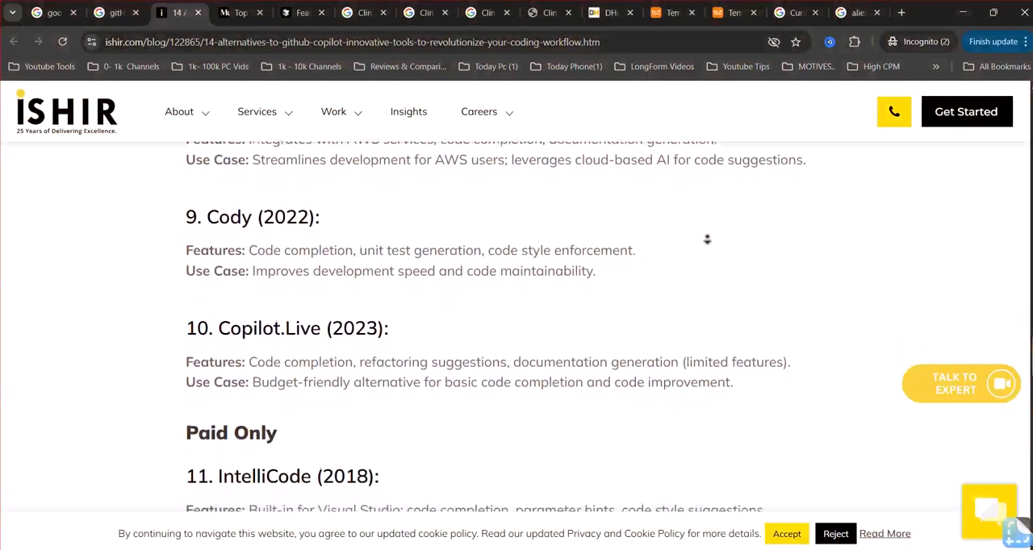
{"action": "scroll", "scroll_direction": "down", "scroll_amount": 3}
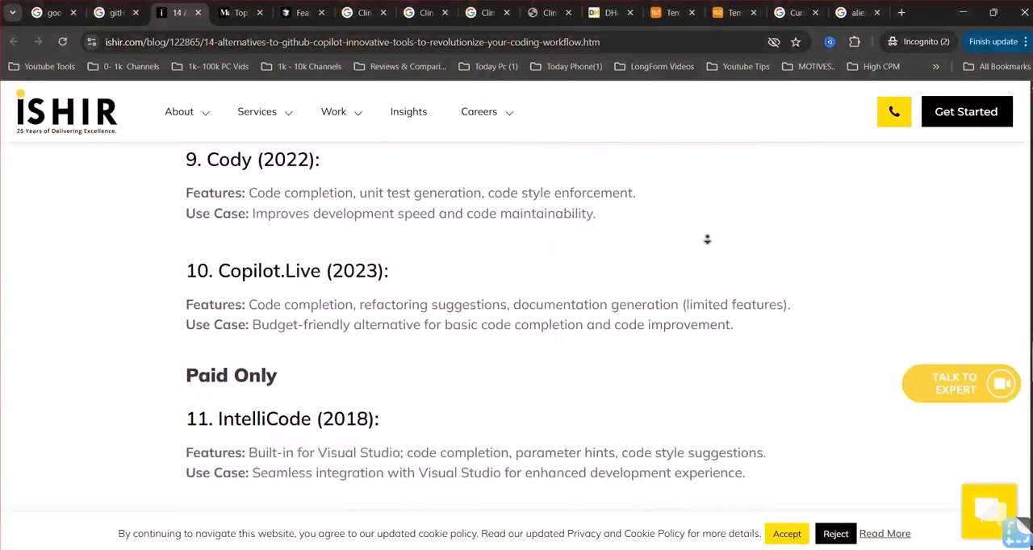
{"action": "scroll", "scroll_direction": "down", "scroll_amount": 3}
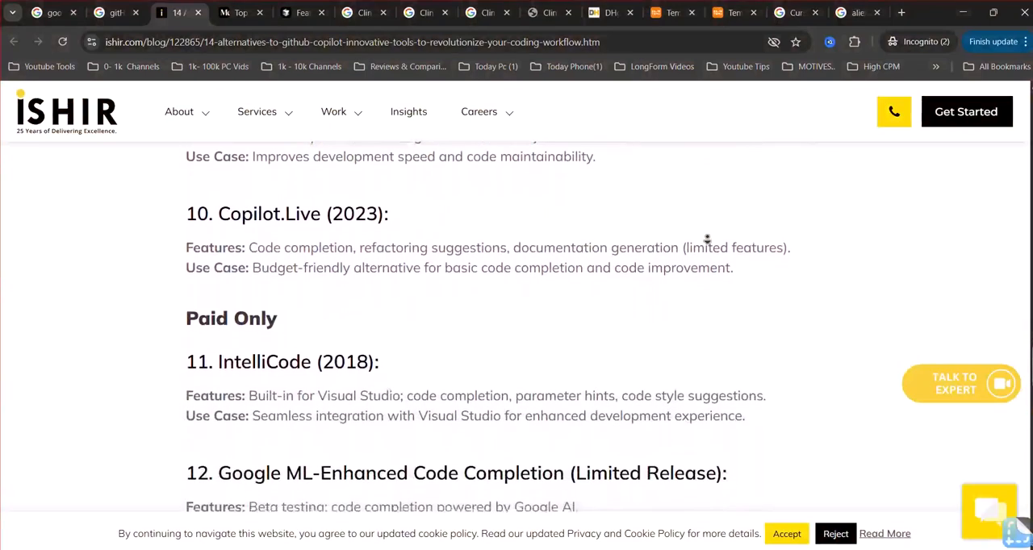
{"action": "scroll", "scroll_direction": "down", "scroll_amount": 3}
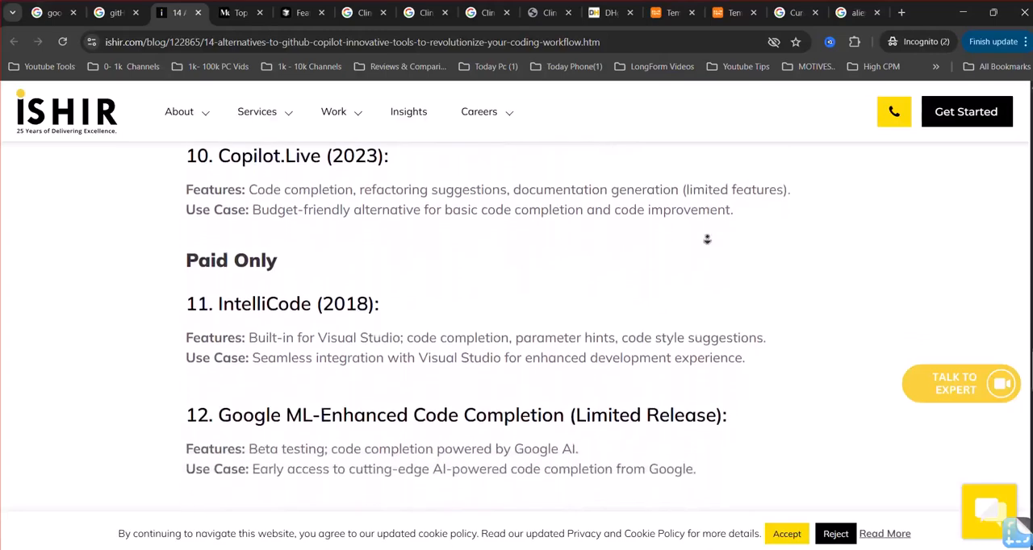
{"action": "scroll", "scroll_direction": "down", "scroll_amount": 3}
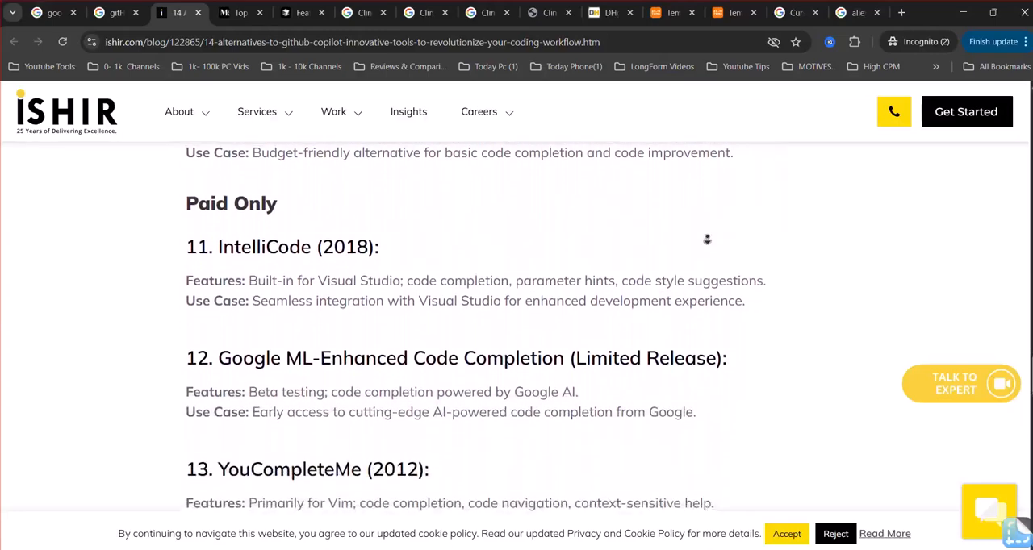
{"action": "scroll", "scroll_direction": "down", "scroll_amount": 3}
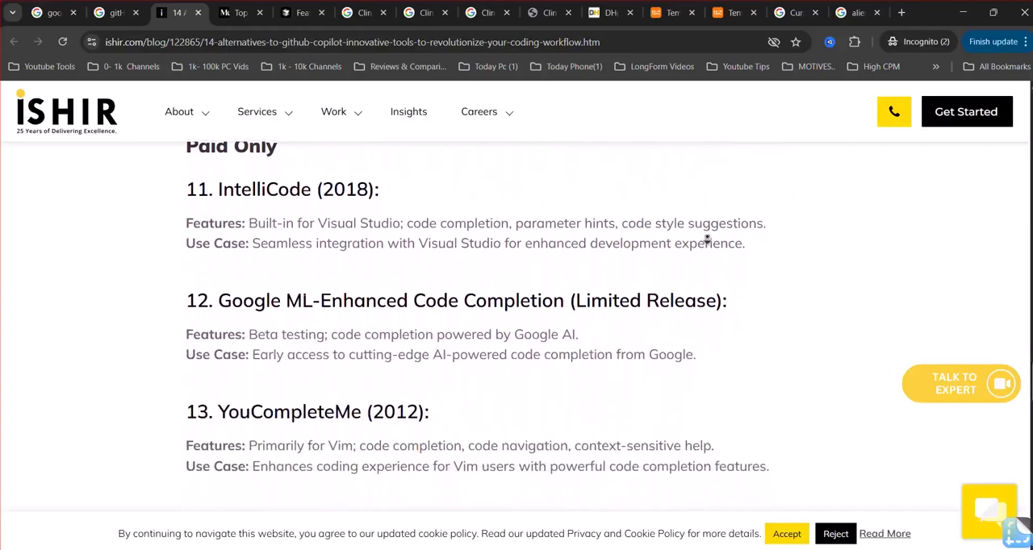
{"action": "scroll", "scroll_direction": "down", "scroll_amount": 3}
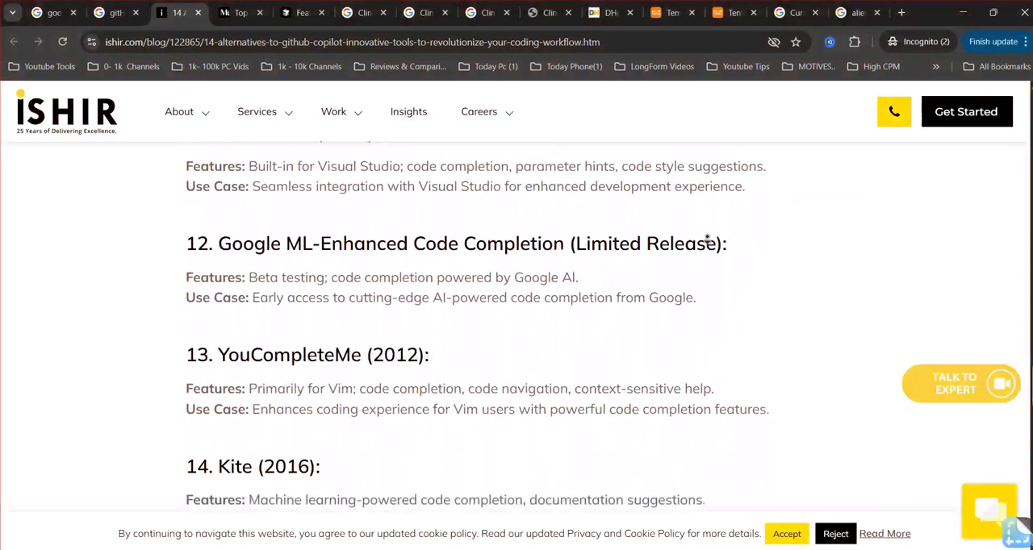
{"action": "scroll", "scroll_direction": "down", "scroll_amount": 3}
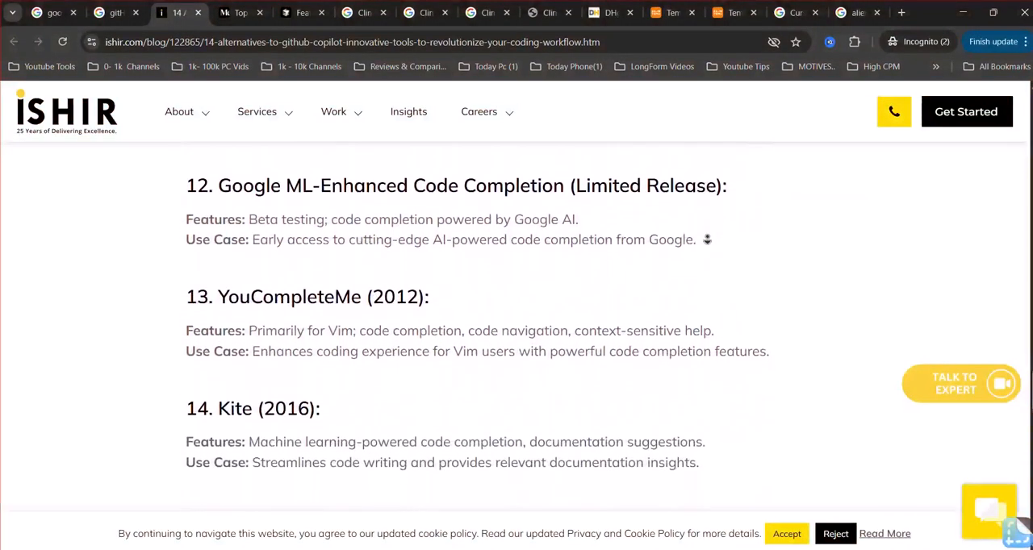
{"action": "scroll", "scroll_direction": "down", "scroll_amount": 3}
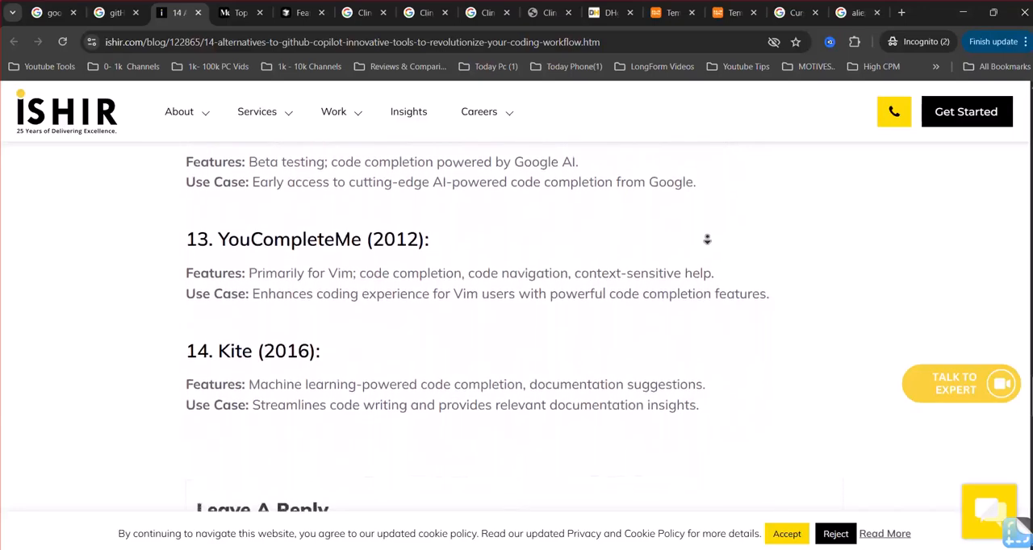
{"action": "scroll", "scroll_direction": "down", "scroll_amount": 3}
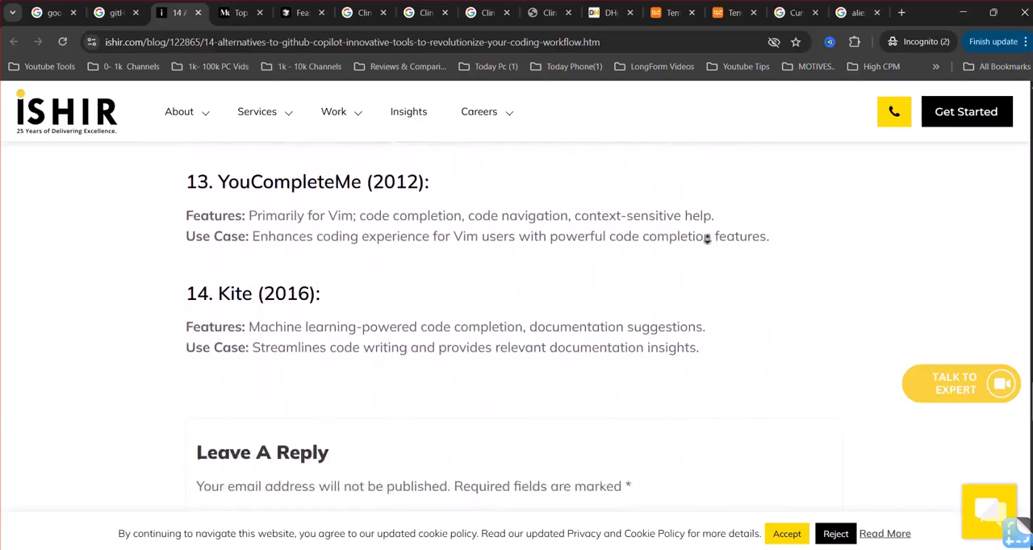
{"action": "scroll", "scroll_direction": "down", "scroll_amount": 3}
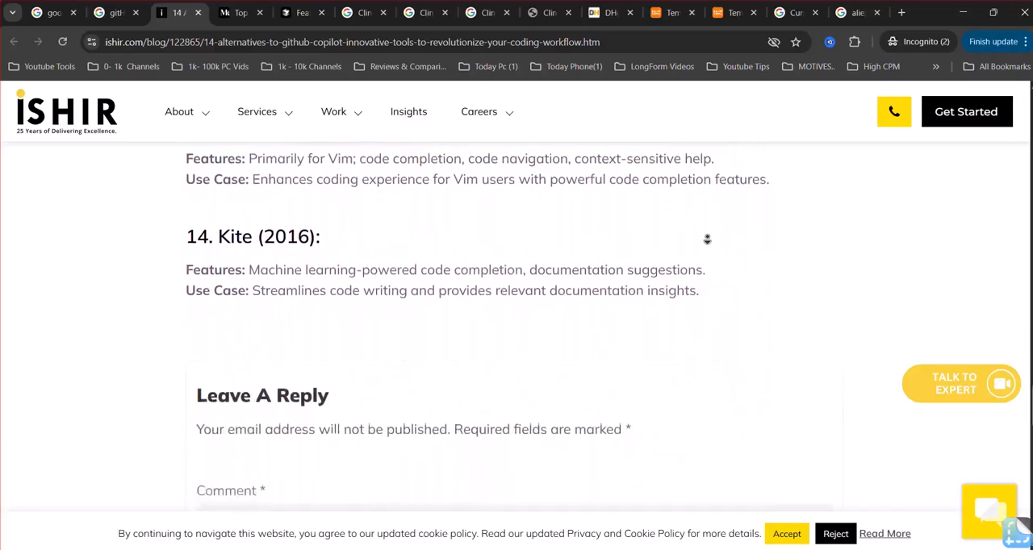
{"action": "scroll", "scroll_direction": "down", "scroll_amount": 3}
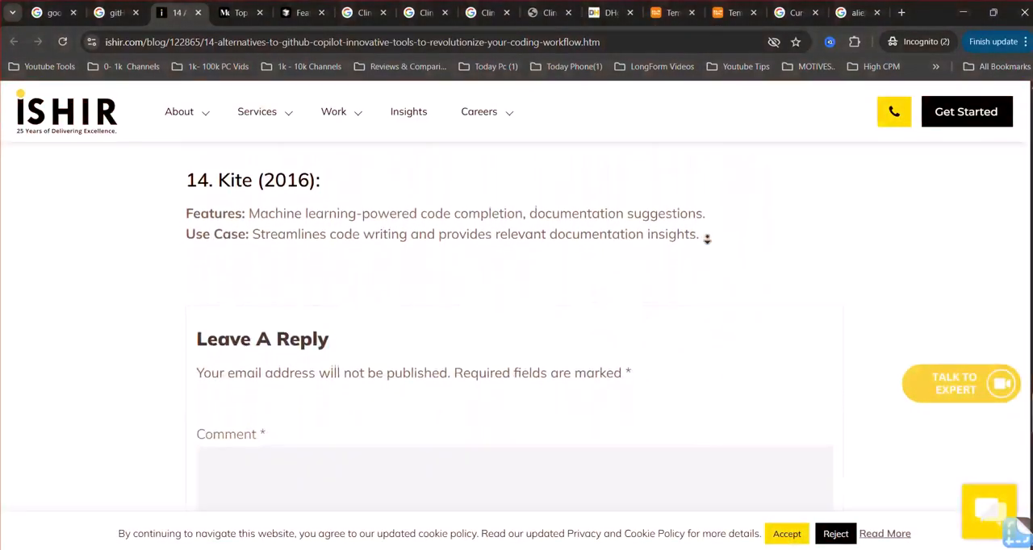
{"action": "scroll", "scroll_direction": "down", "scroll_amount": 3}
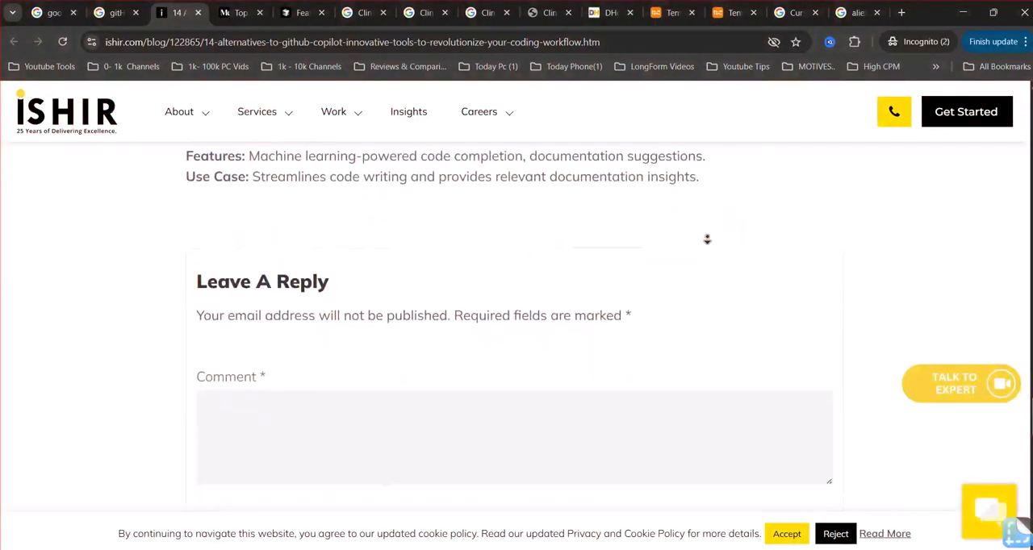
{"action": "scroll", "scroll_direction": "down", "scroll_amount": 3}
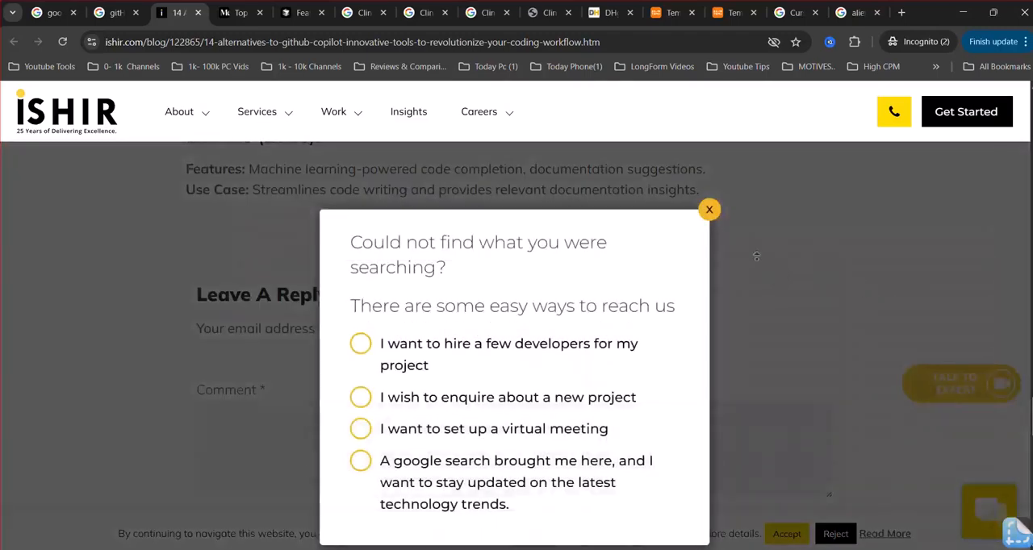
Step: Dismiss the 'could not find what you were searching' contact popup
{"action": "left_click", "coordinate": [710, 210]}
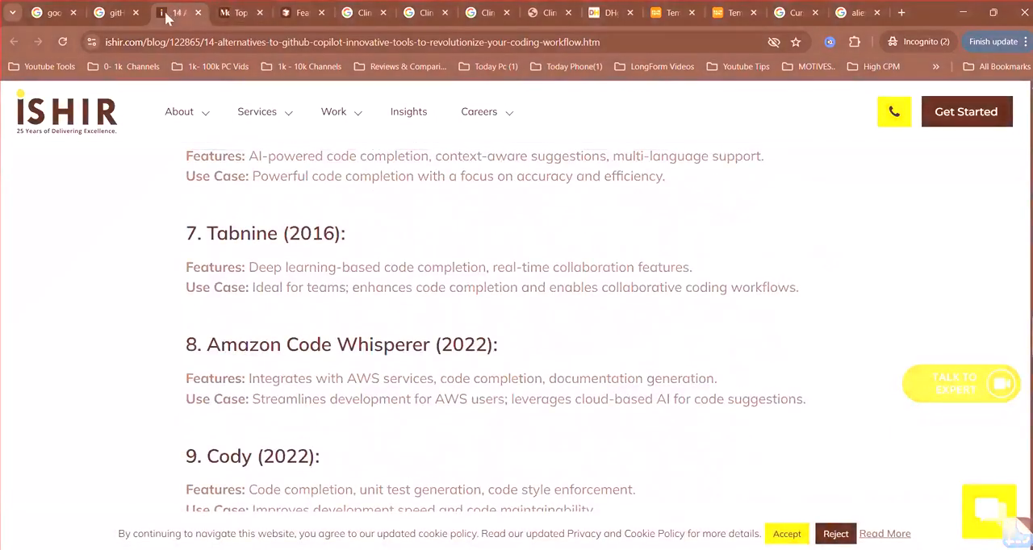
Step: Return to the Google results tab and switch to image results for the Copilot alternatives query
{"action": "left_click", "coordinate": [113, 12]}
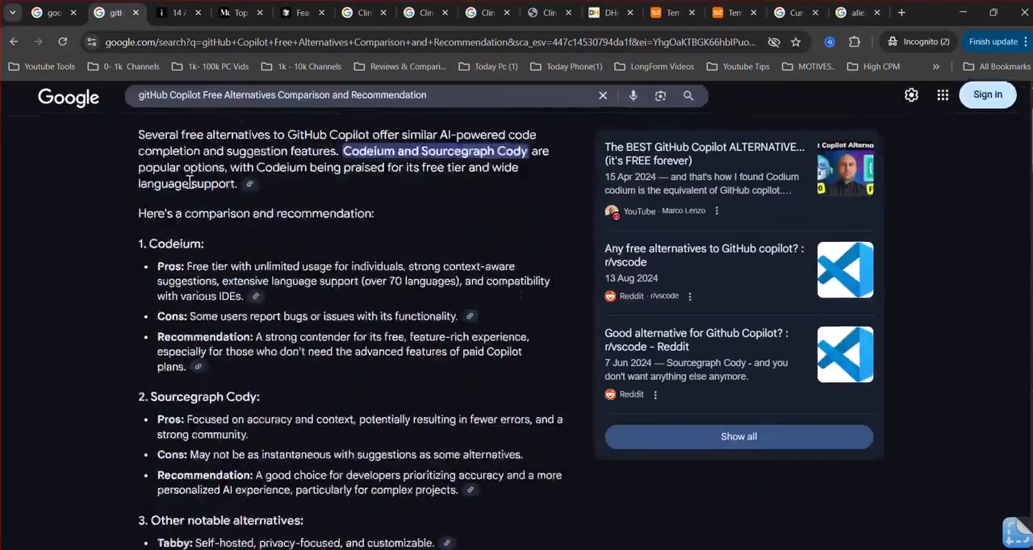
{"action": "left_click", "coordinate": [247, 157]}
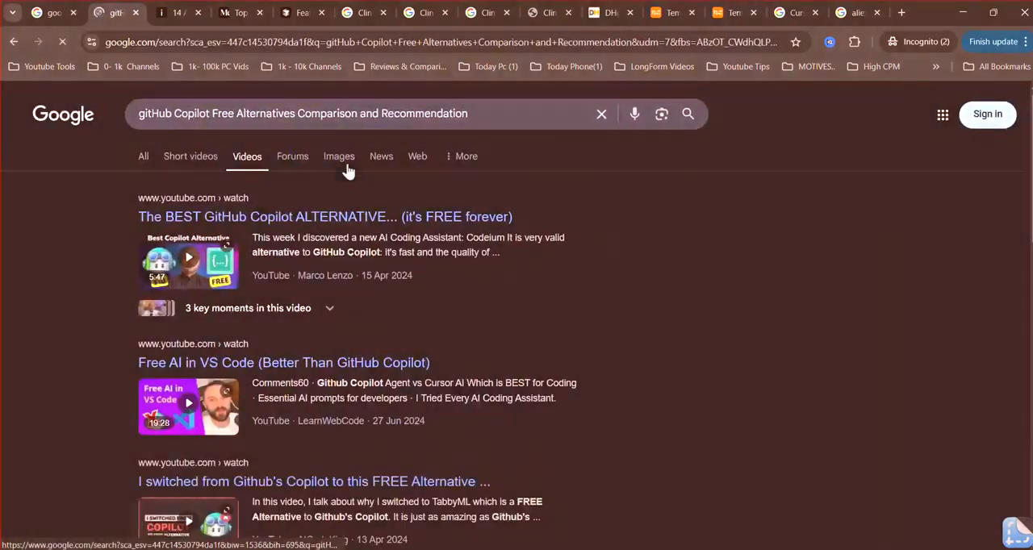
{"action": "left_click", "coordinate": [339, 156]}
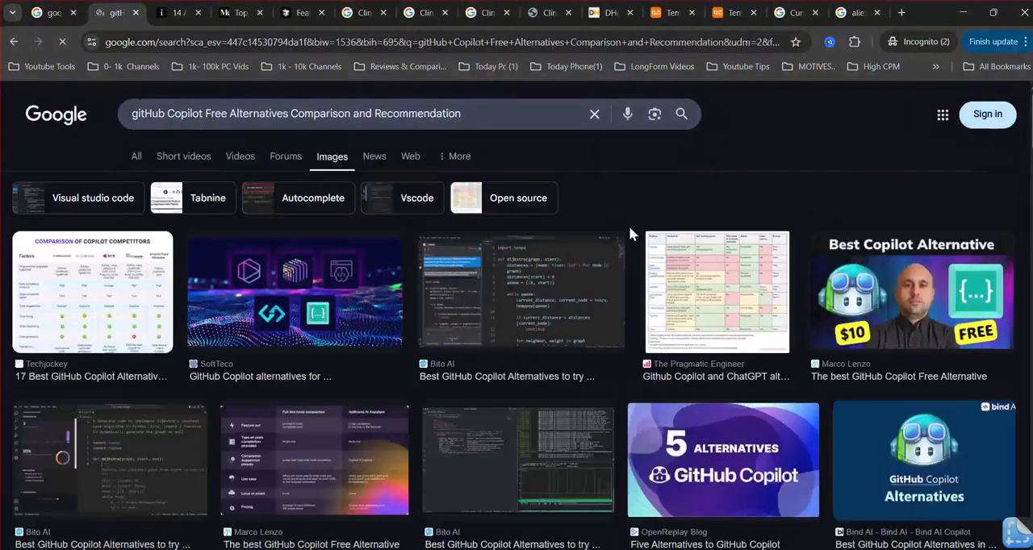
{"action": "left_click", "coordinate": [287, 294]}
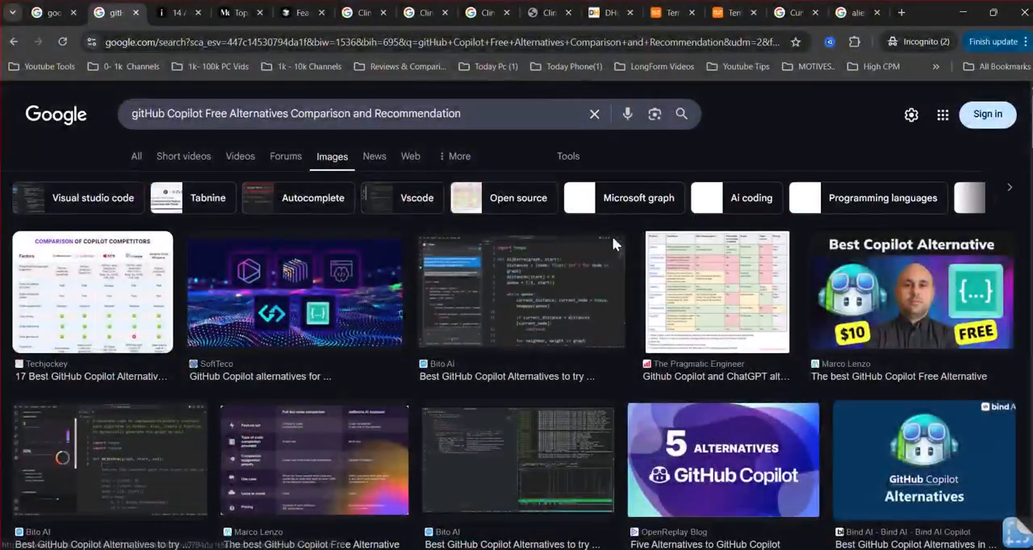
Step: Open the SoftTeco image preview and browse down the image results grid
{"action": "left_click", "coordinate": [289, 294]}
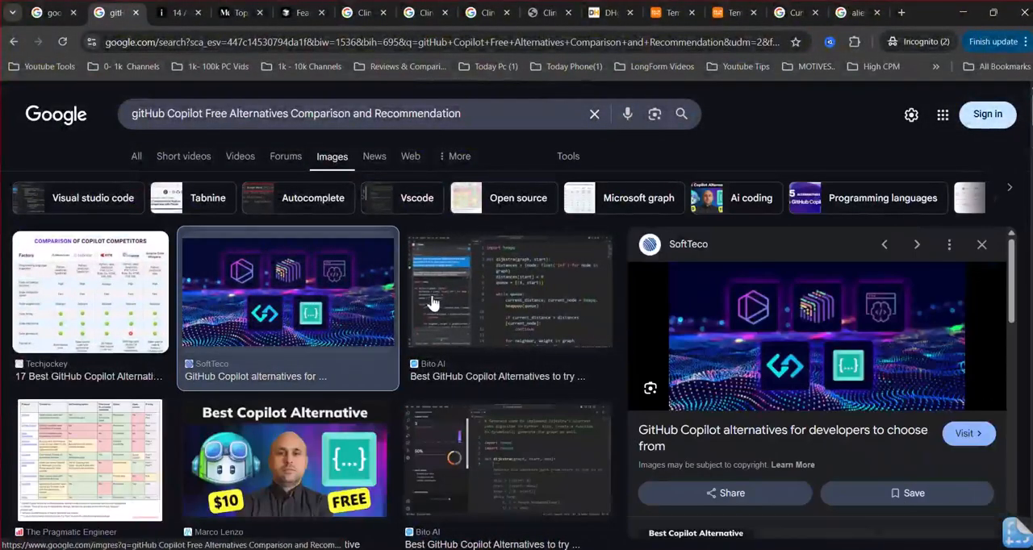
{"action": "mouse_move", "coordinate": [418, 339]}
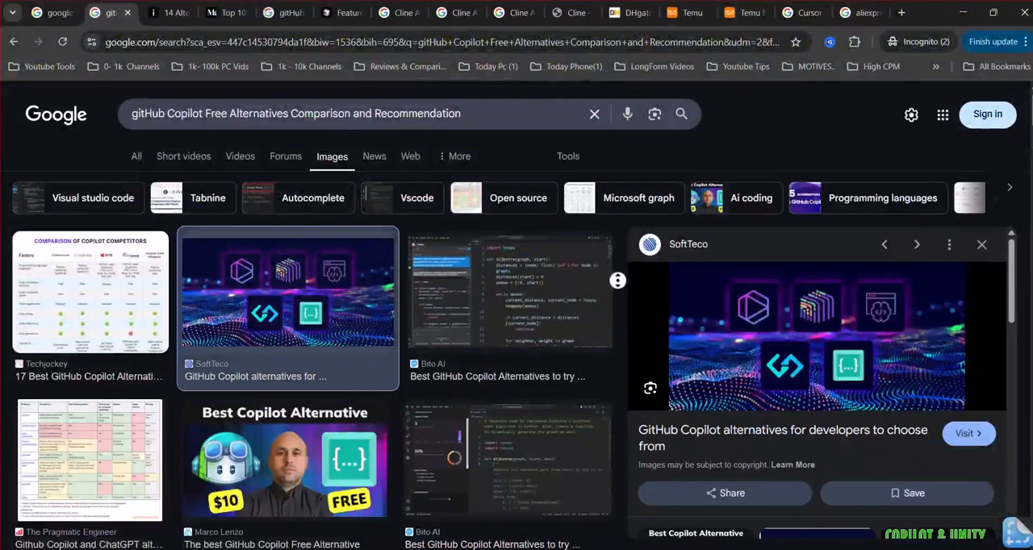
{"action": "scroll", "scroll_direction": "down", "scroll_amount": 3}
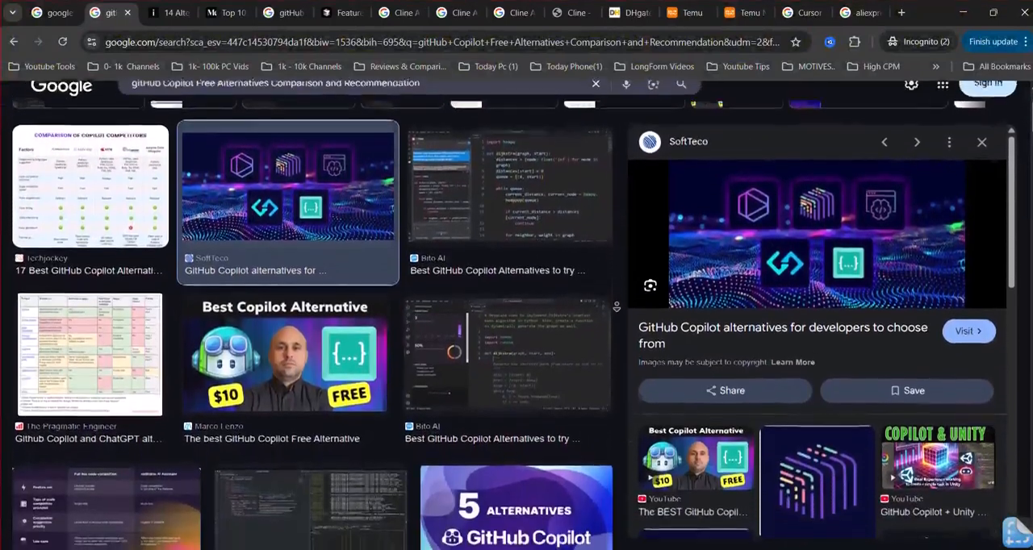
{"action": "scroll", "scroll_direction": "down", "scroll_amount": 3}
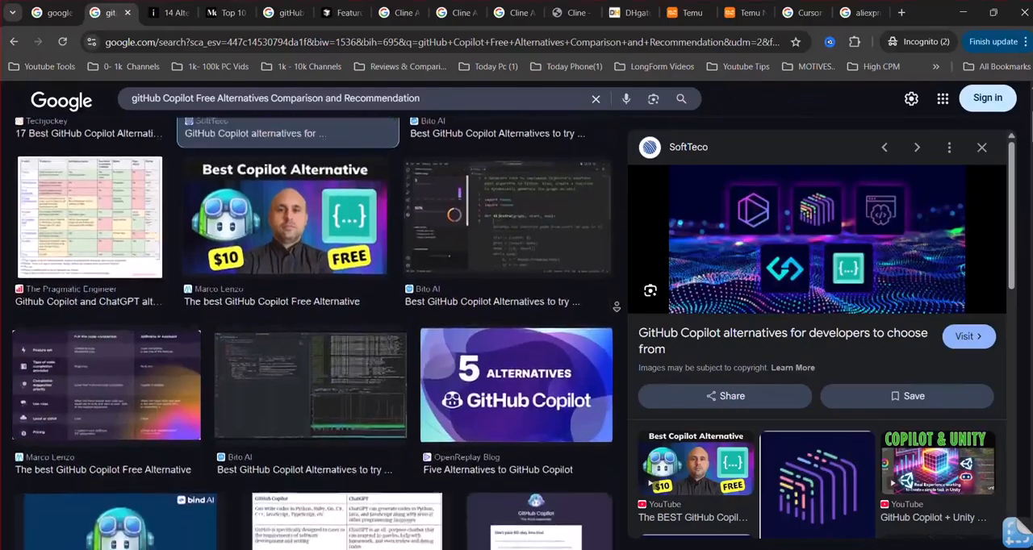
{"action": "scroll", "scroll_direction": "down", "scroll_amount": 3}
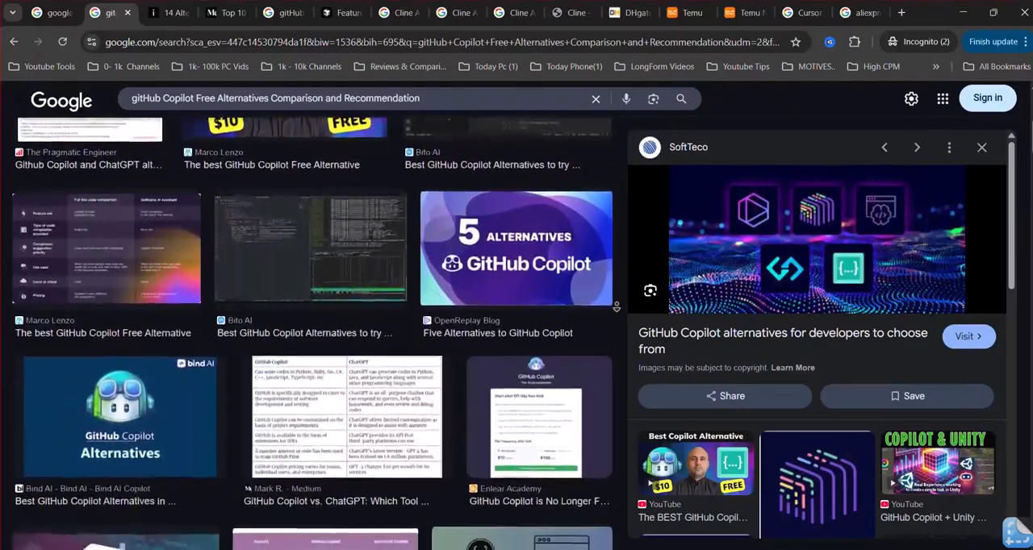
{"action": "scroll", "scroll_direction": "down", "scroll_amount": 3}
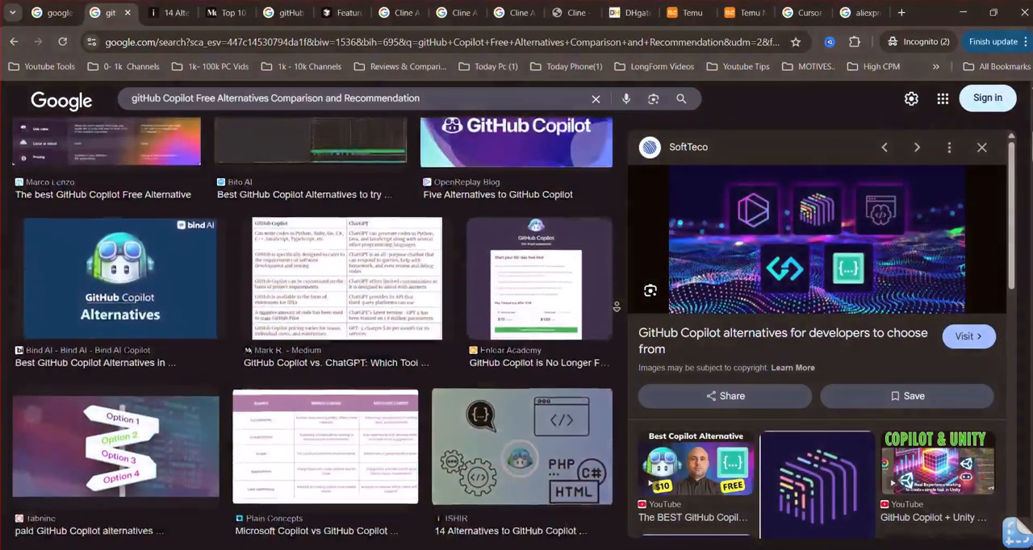
{"action": "scroll", "scroll_direction": "down", "scroll_amount": 3}
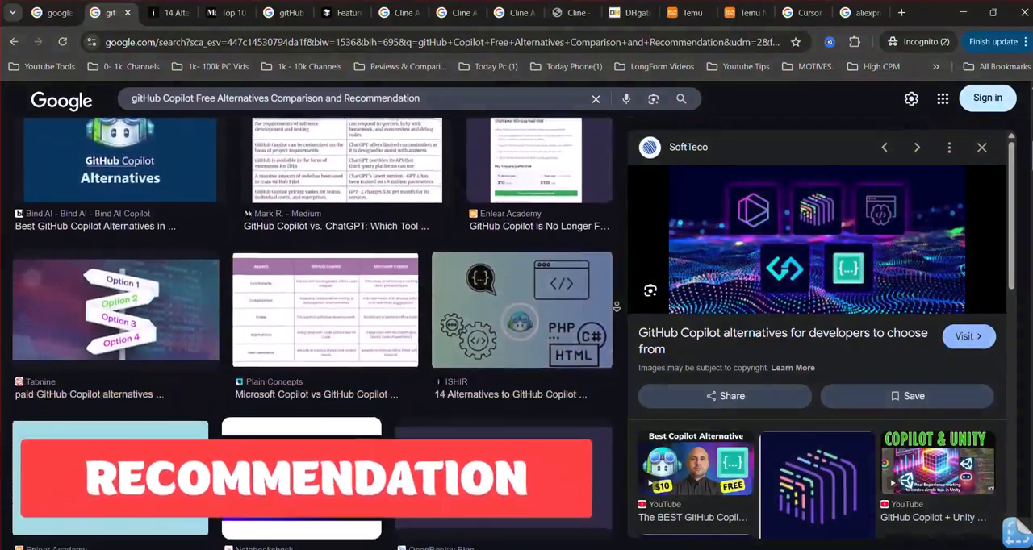
{"action": "scroll", "scroll_direction": "down", "scroll_amount": 3}
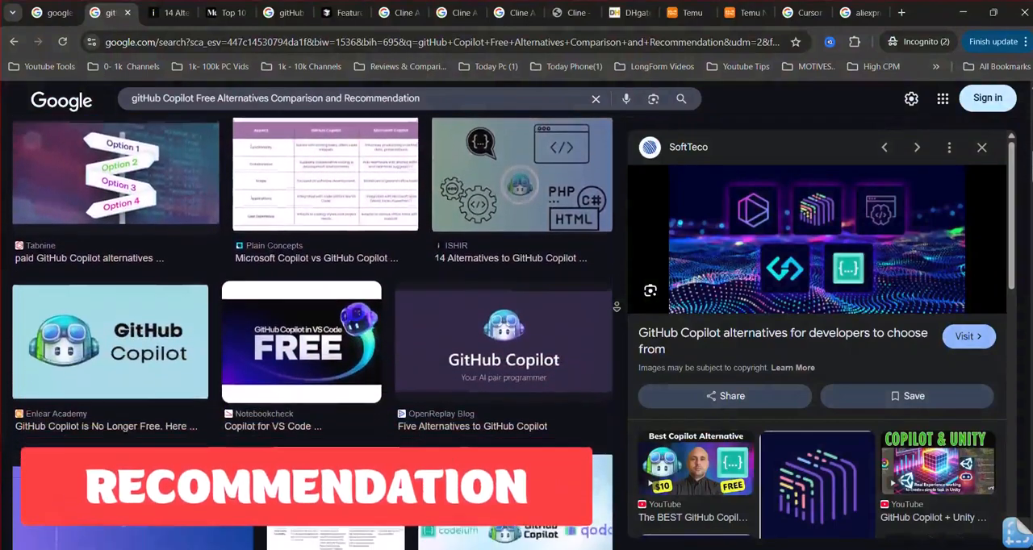
{"action": "scroll", "scroll_direction": "down", "scroll_amount": 3}
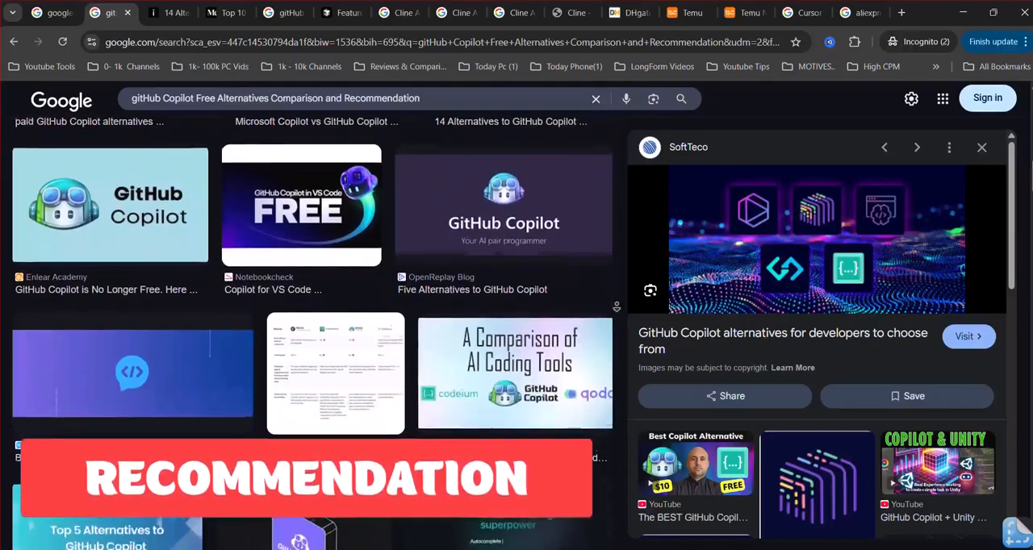
{"action": "scroll", "scroll_direction": "down", "scroll_amount": 3}
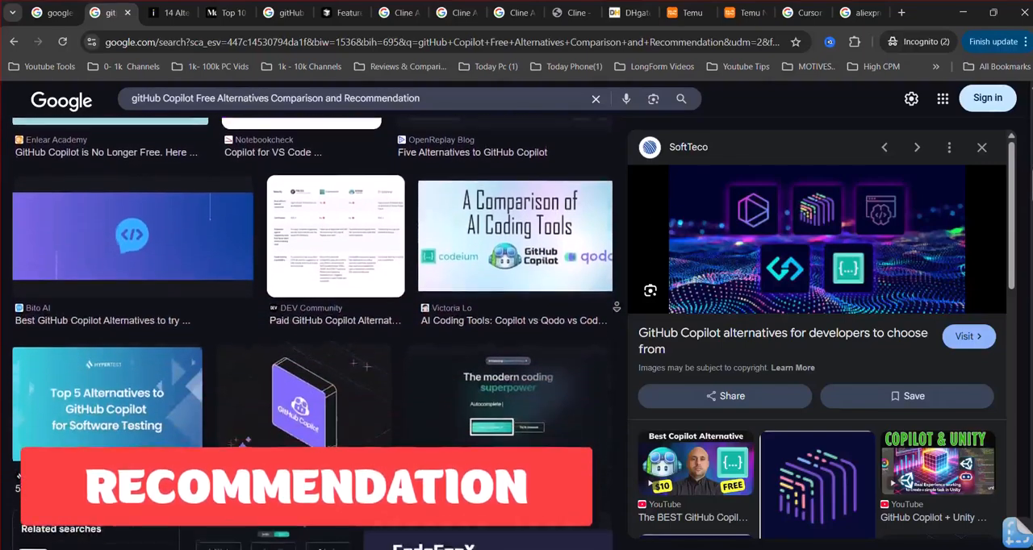
{"action": "scroll", "scroll_direction": "down", "scroll_amount": 3}
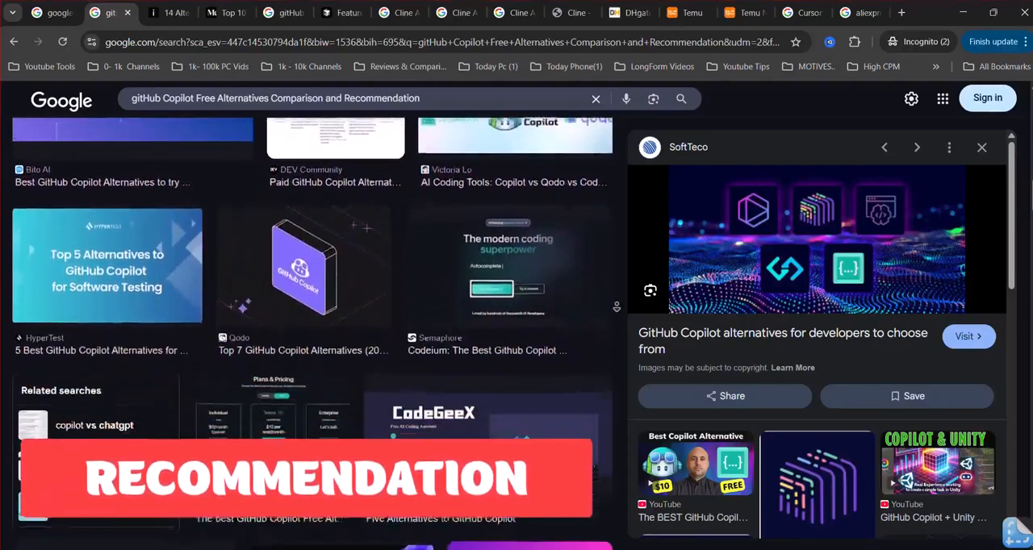
{"action": "scroll", "scroll_direction": "down", "scroll_amount": 3}
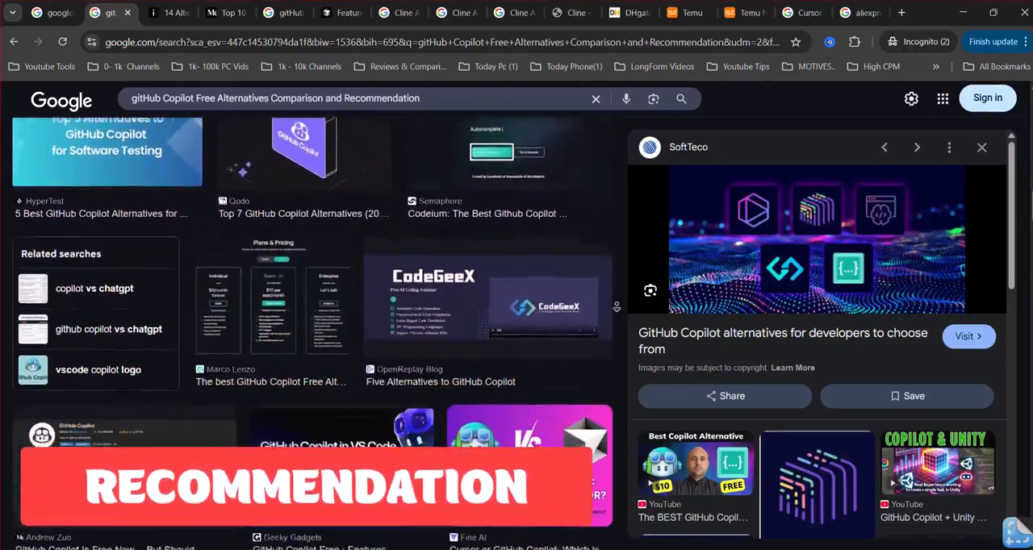
Step: Continue browsing many more image results on free GitHub Copilot alternatives
{"action": "scroll", "scroll_direction": "down", "scroll_amount": 3}
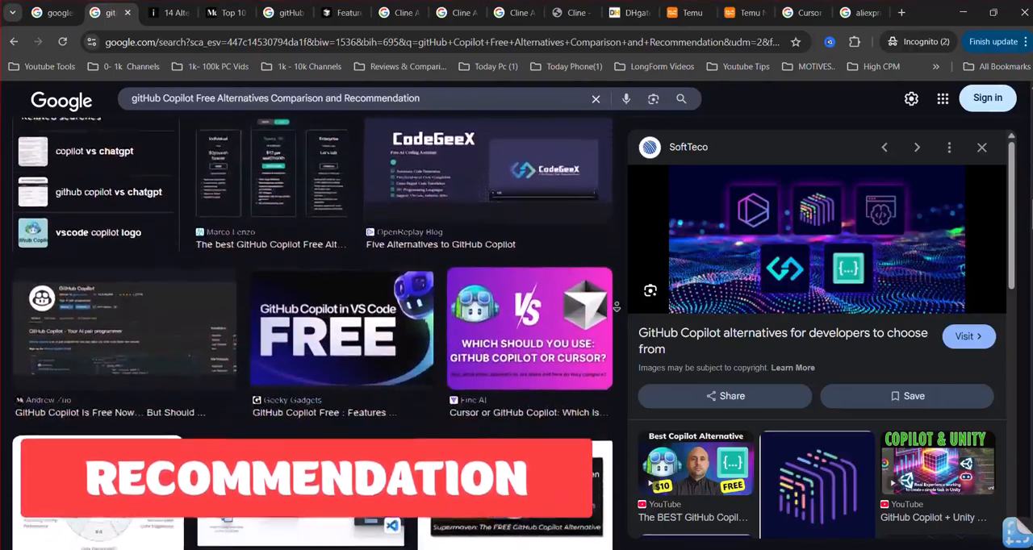
{"action": "scroll", "scroll_direction": "down", "scroll_amount": 3}
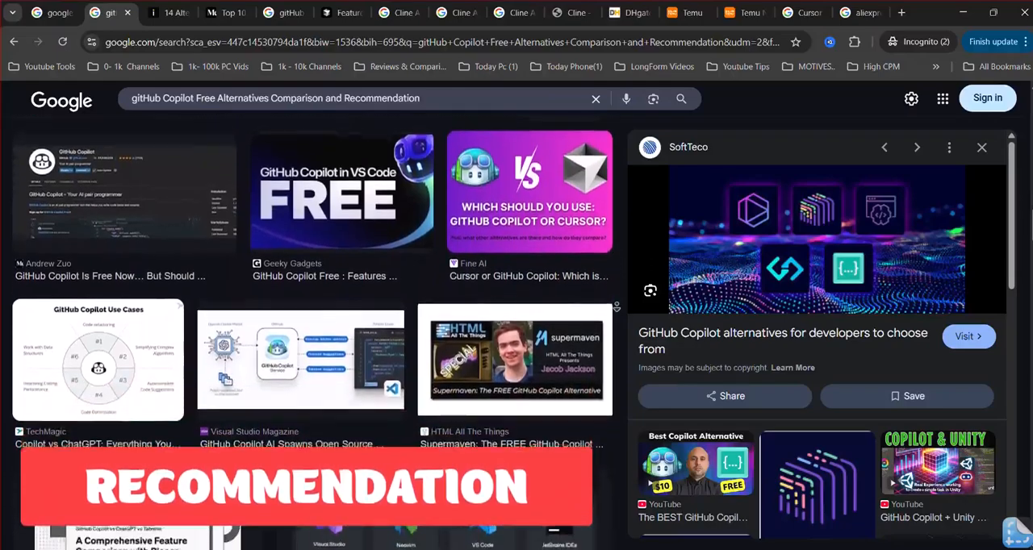
{"action": "scroll", "scroll_direction": "down", "scroll_amount": 3}
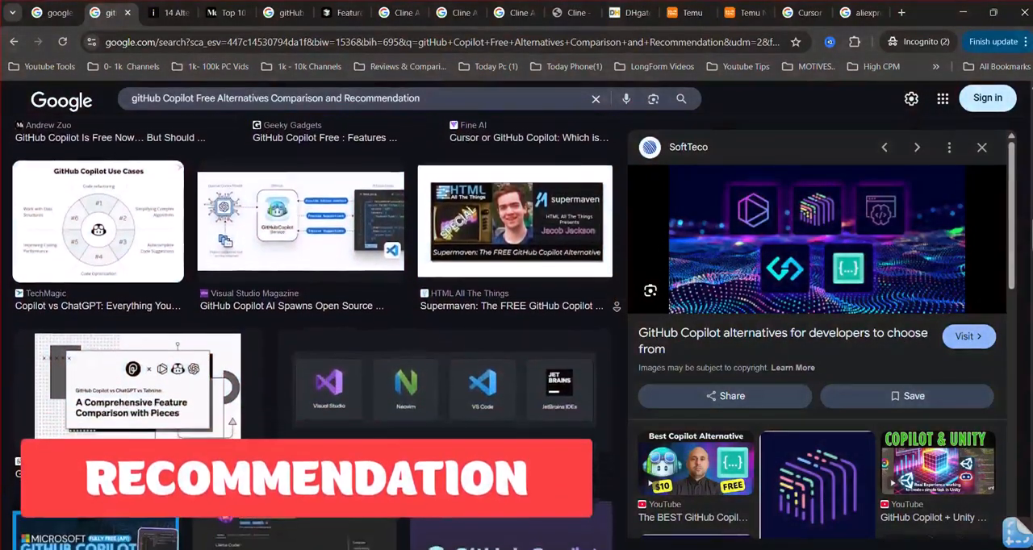
{"action": "scroll", "scroll_direction": "down", "scroll_amount": 3}
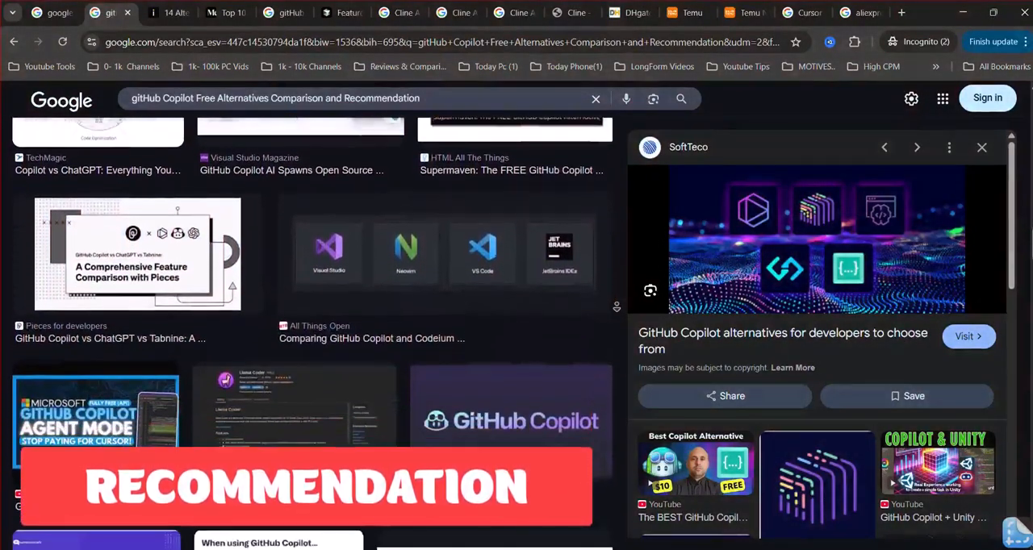
{"action": "scroll", "scroll_direction": "down", "scroll_amount": 3}
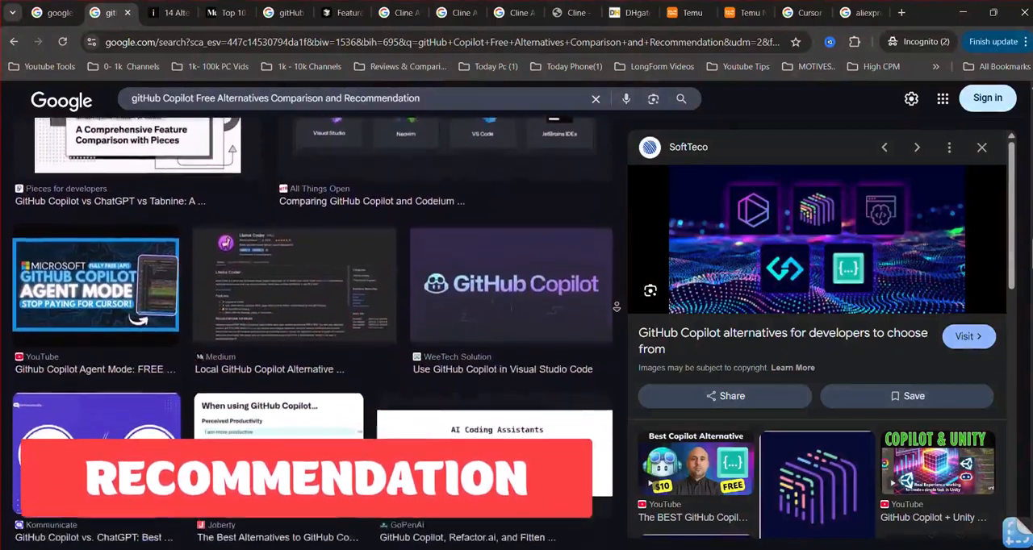
{"action": "scroll", "scroll_direction": "down", "scroll_amount": 3}
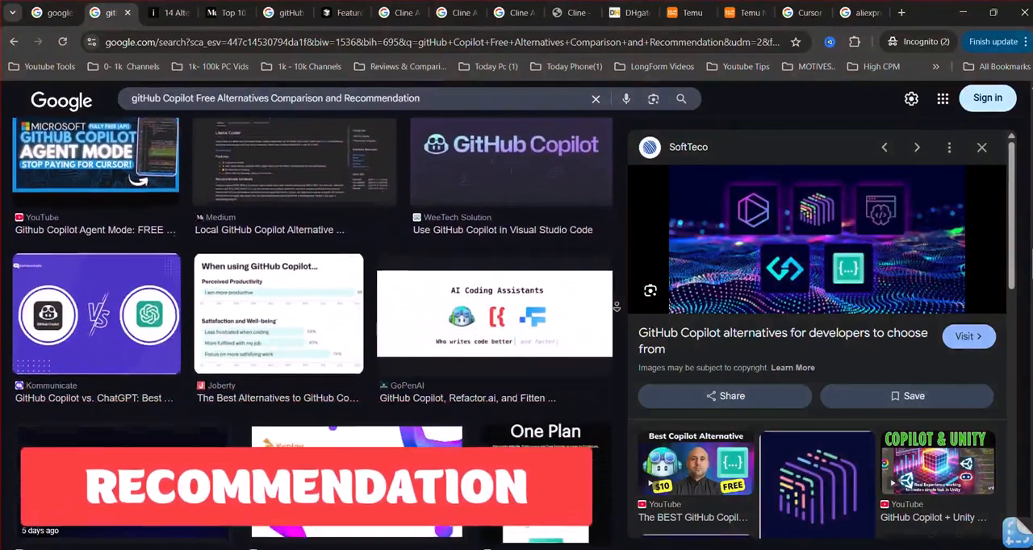
{"action": "scroll", "scroll_direction": "down", "scroll_amount": 3}
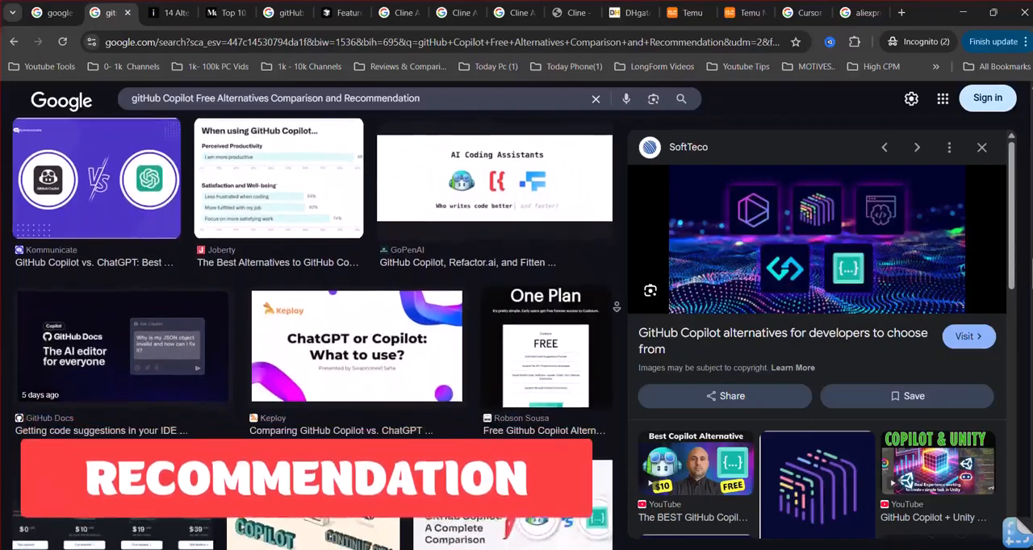
{"action": "scroll", "scroll_direction": "down", "scroll_amount": 3}
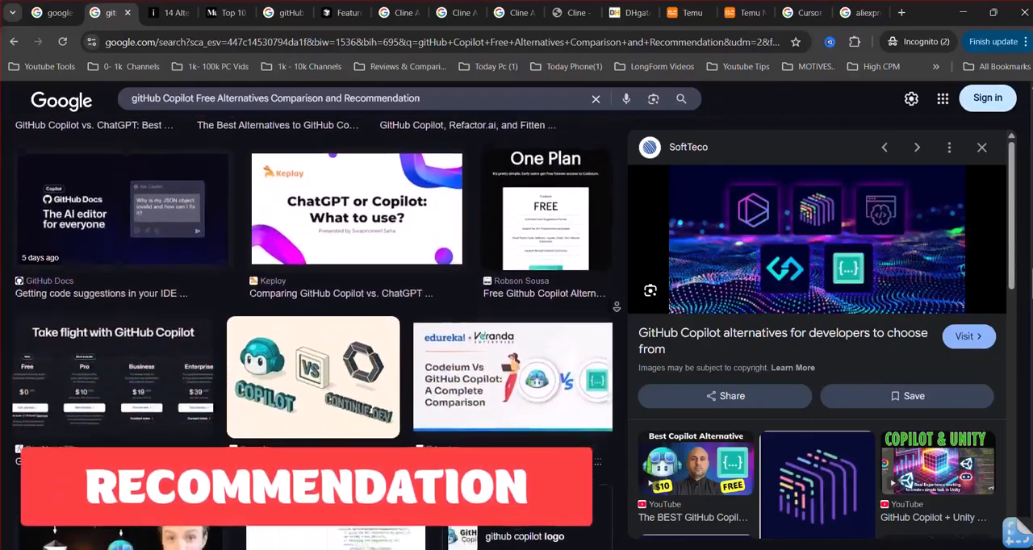
{"action": "scroll", "scroll_direction": "down", "scroll_amount": 3}
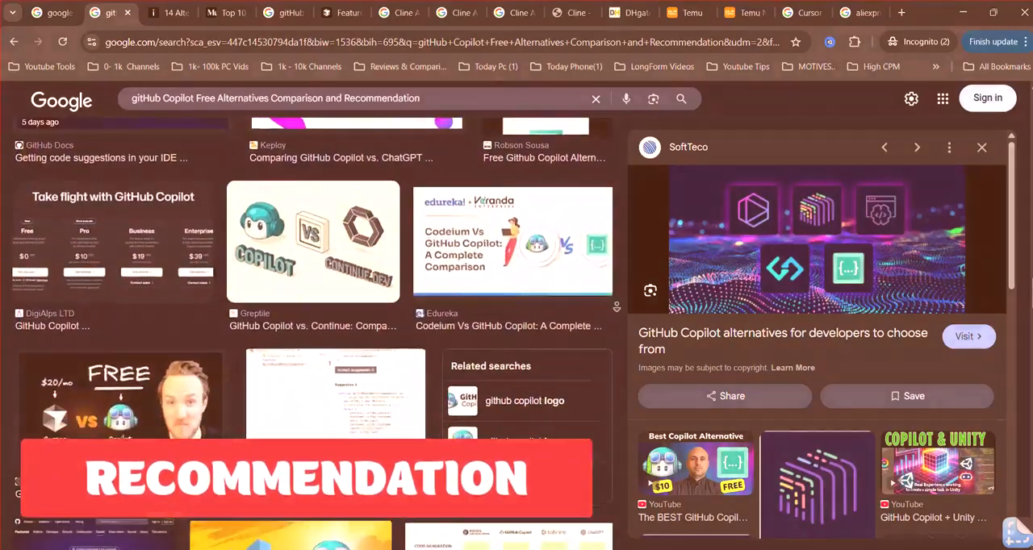
{"action": "scroll", "scroll_direction": "down", "scroll_amount": 3}
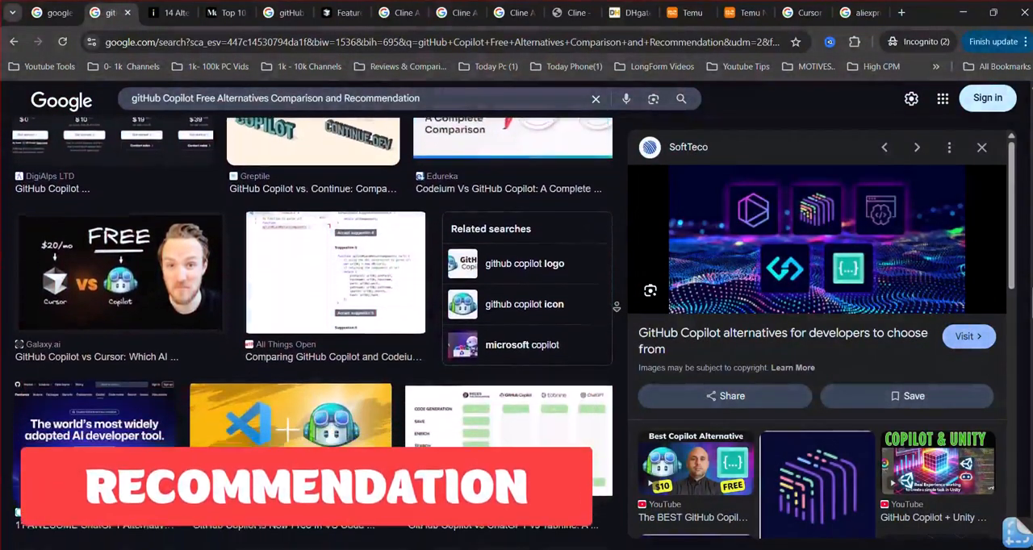
{"action": "scroll", "scroll_direction": "down", "scroll_amount": 3}
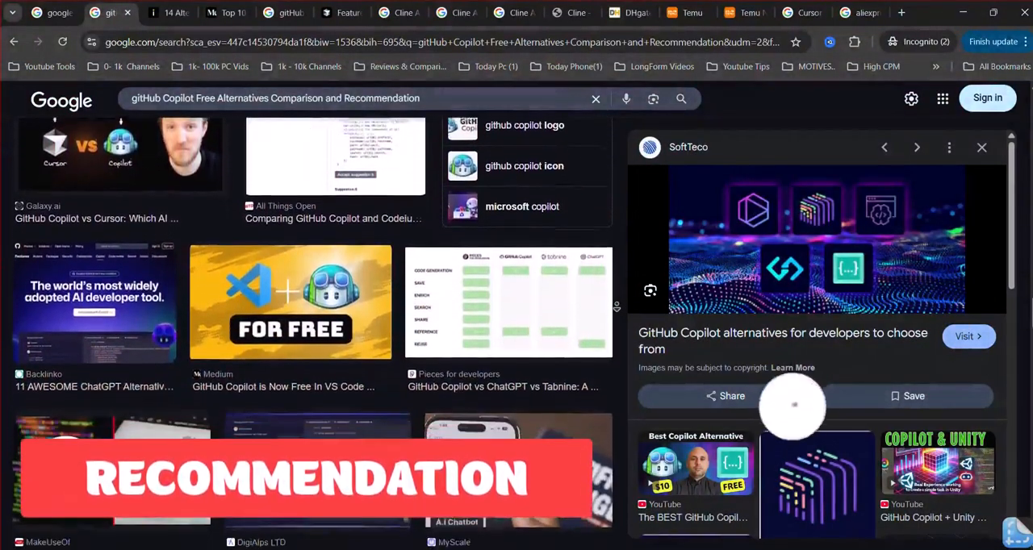
{"action": "scroll", "scroll_direction": "down", "scroll_amount": 3}
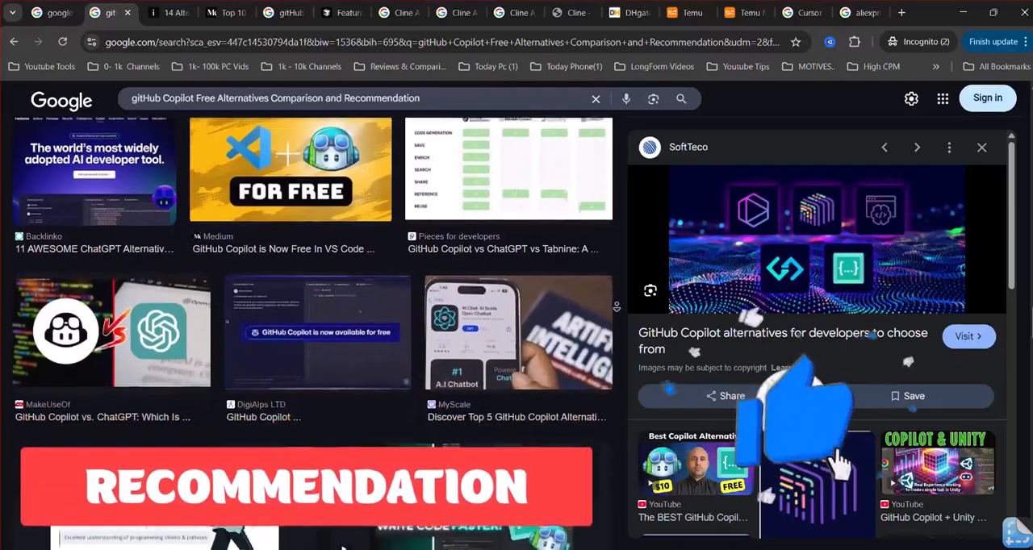